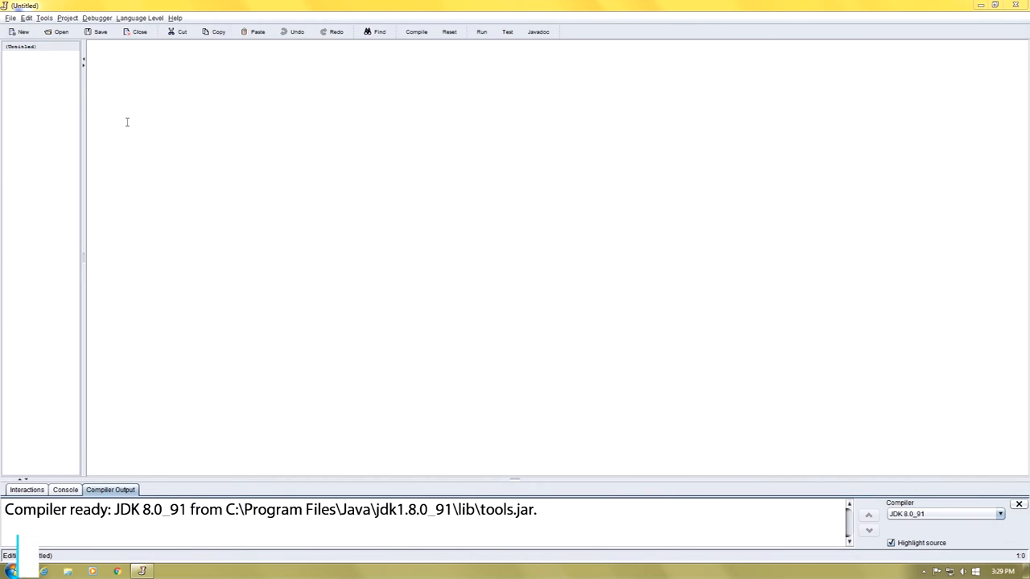
Step: Create a new public Java class Variables with a main method via File > New Java Class
left_click(10, 18)
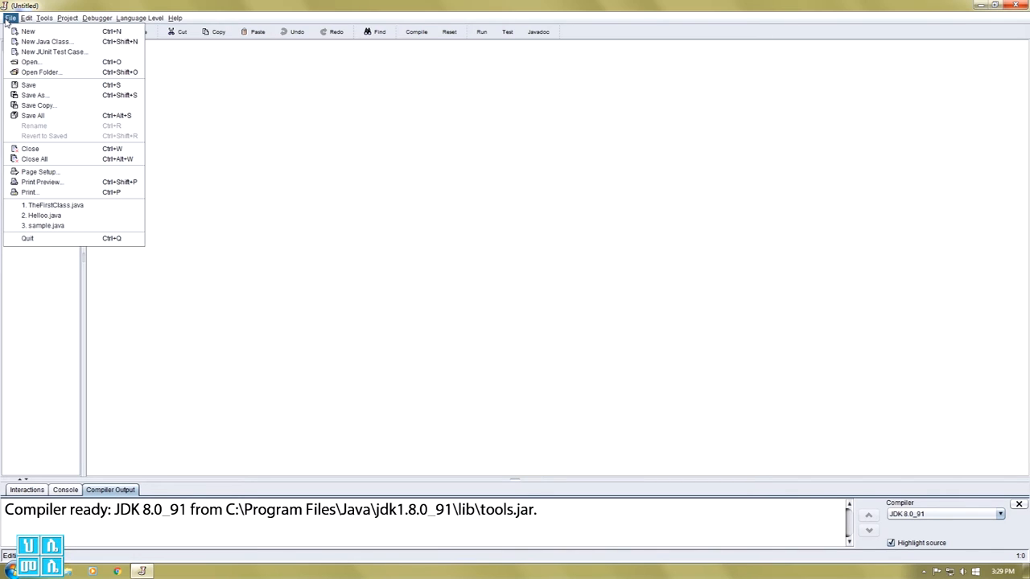
mouse_move(45, 41)
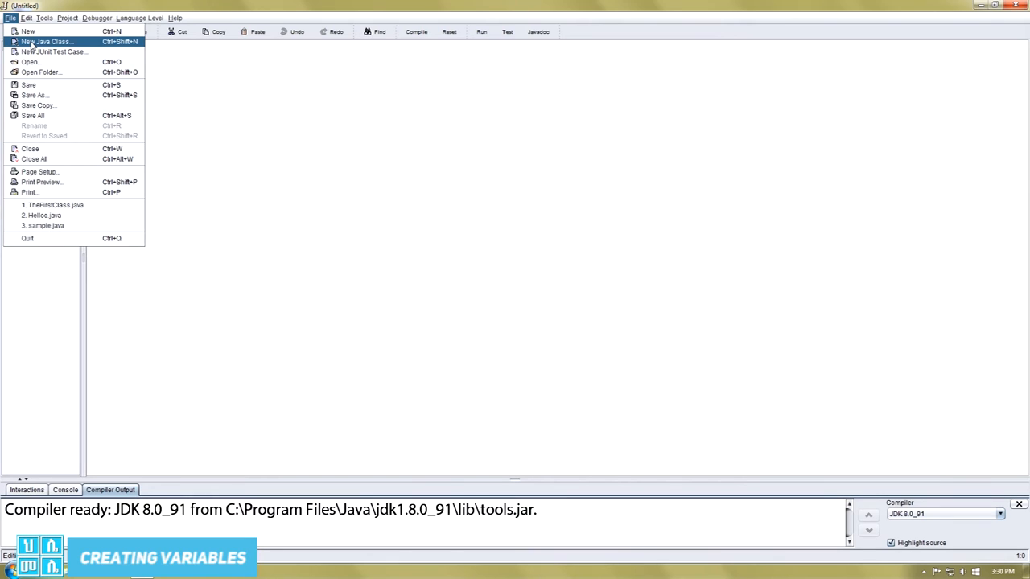
left_click(45, 42)
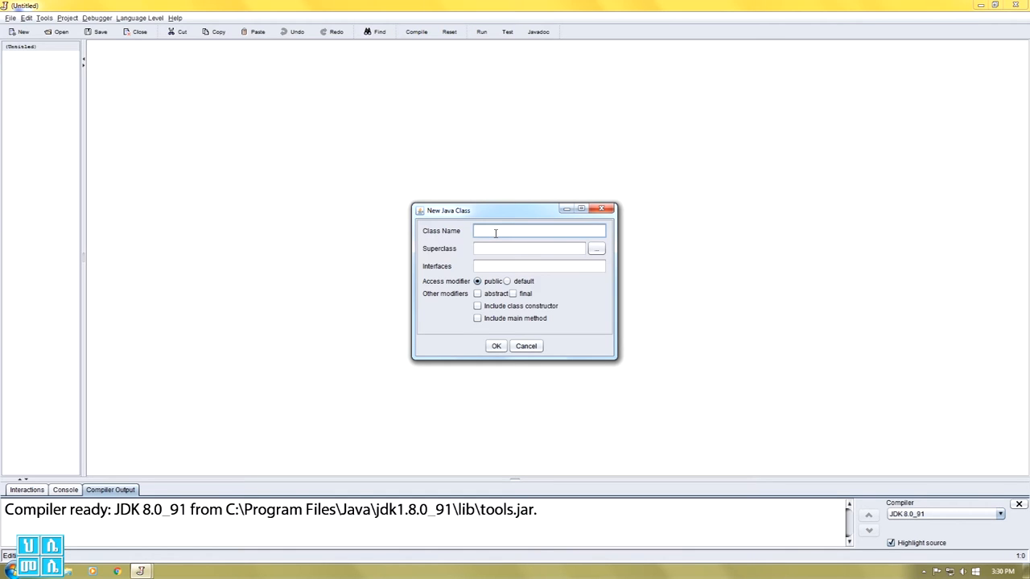
type("Variables")
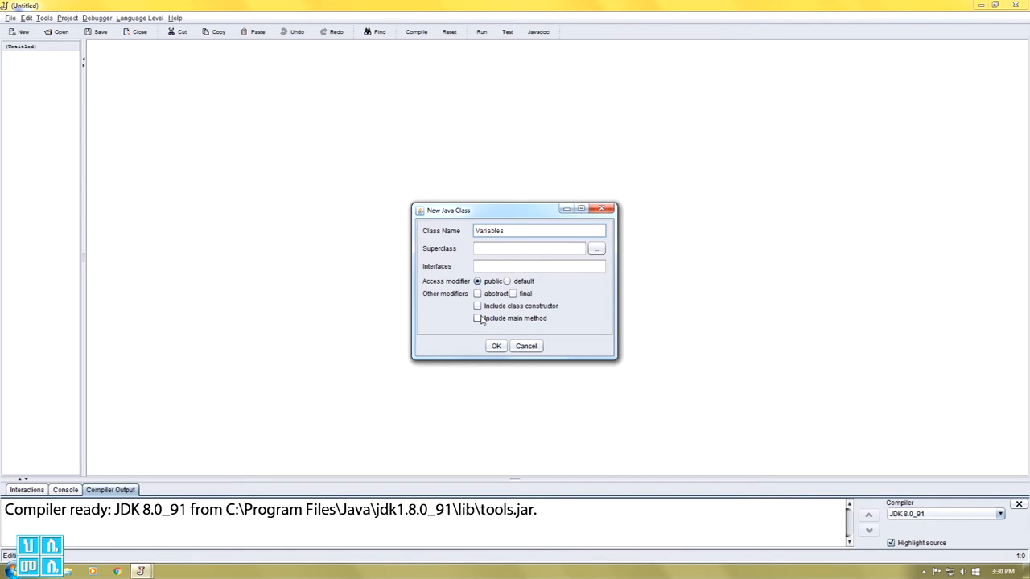
left_click(478, 319)
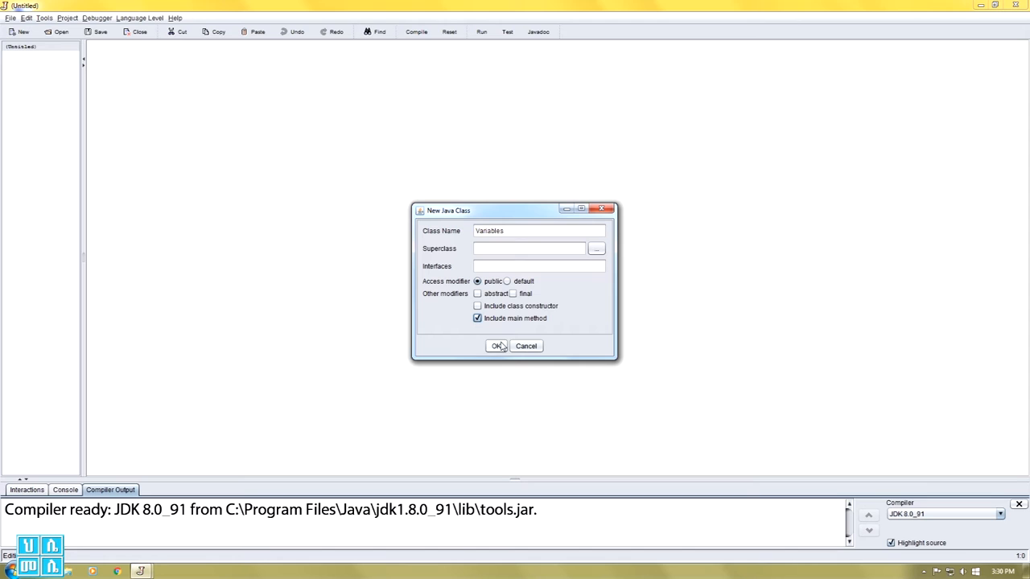
left_click(495, 346)
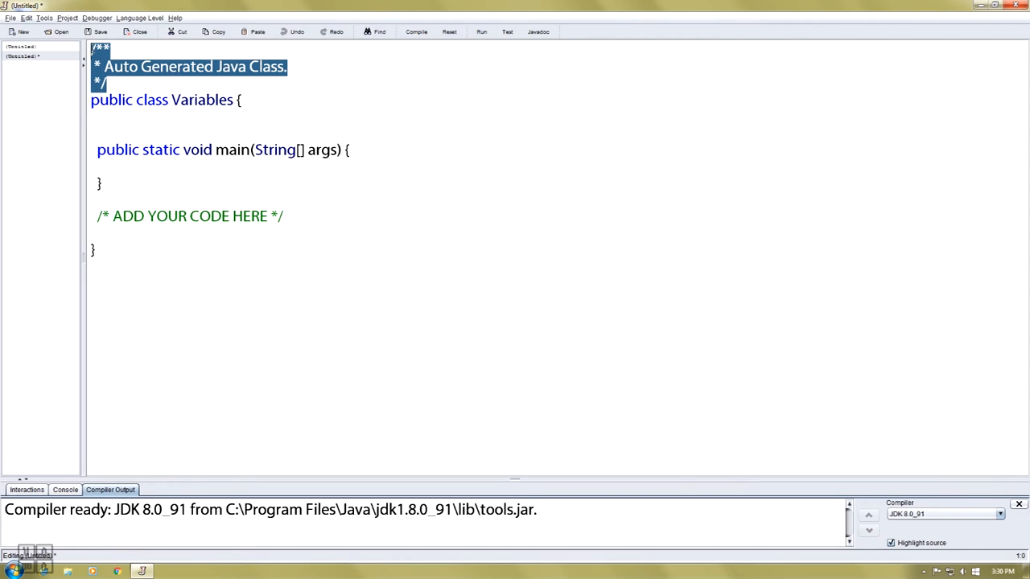
Step: Delete the auto-generated header comment above the class and type a scratch line in its place
key("Delete")
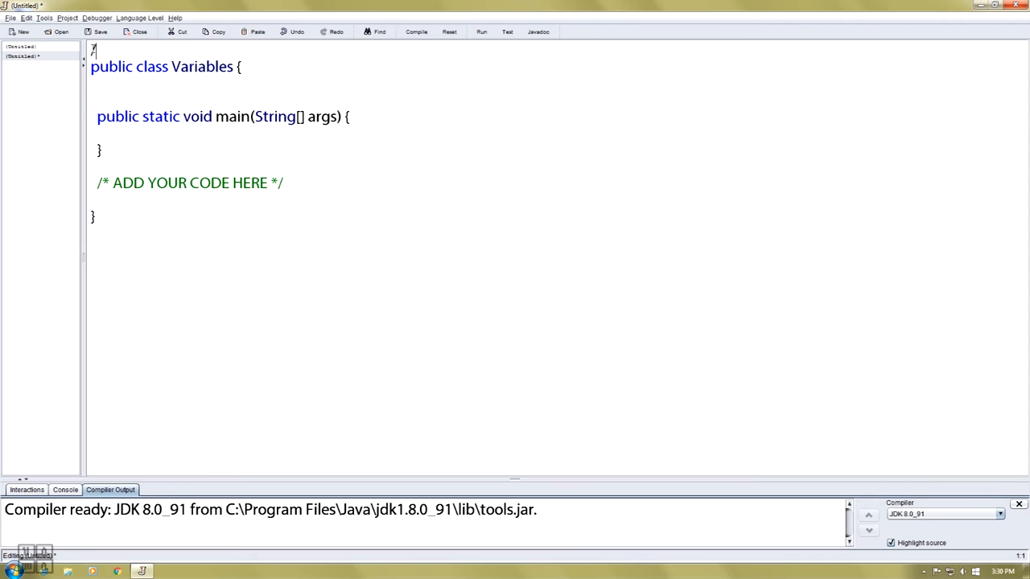
type("/")
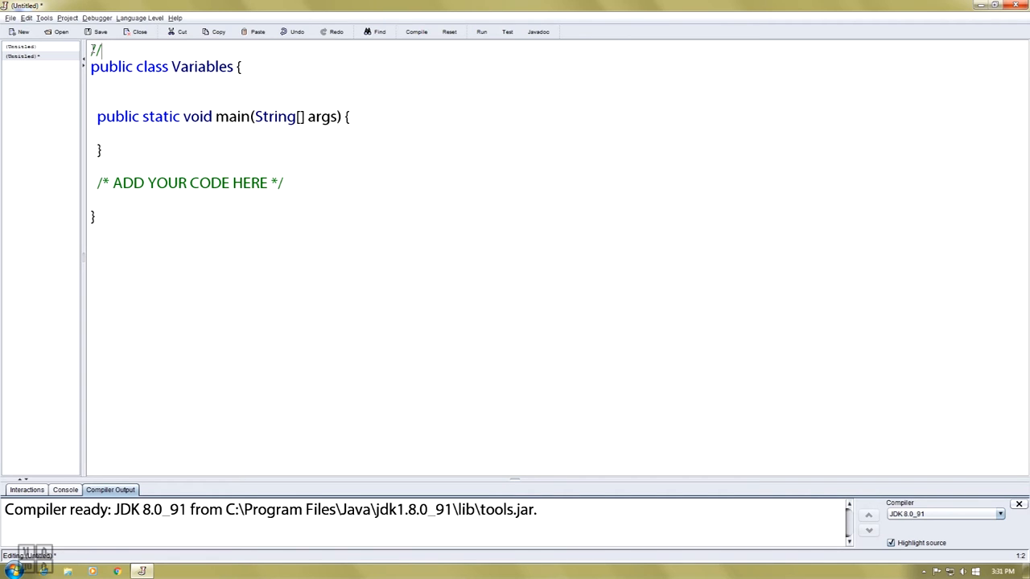
type("Varidss")
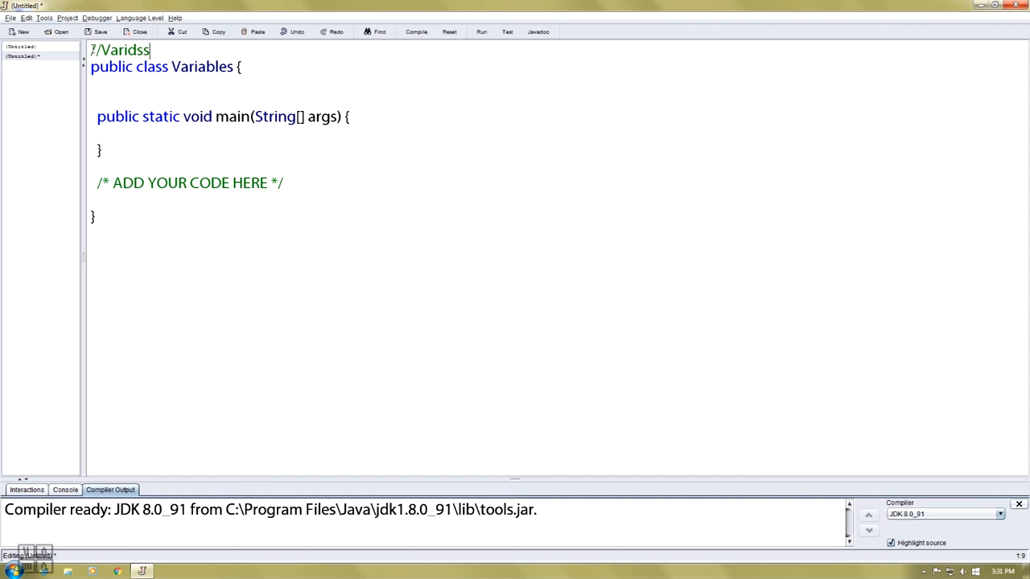
type("are")
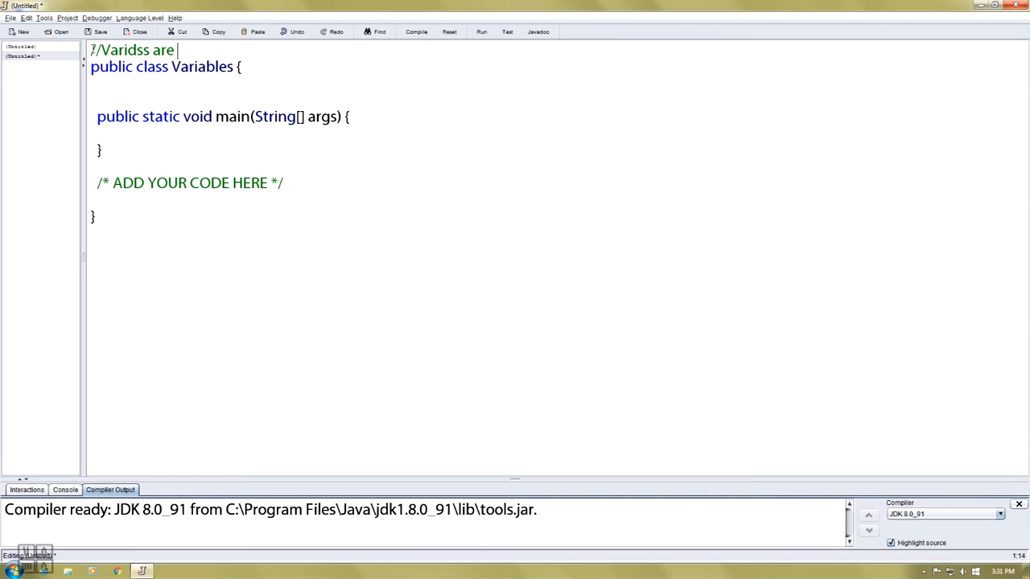
type("odg")
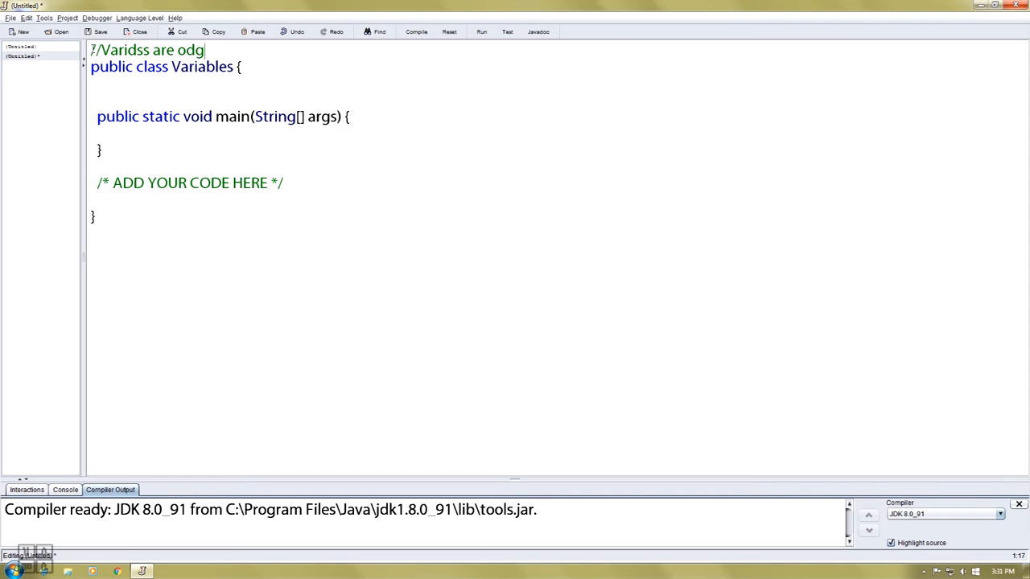
type("dkjg")
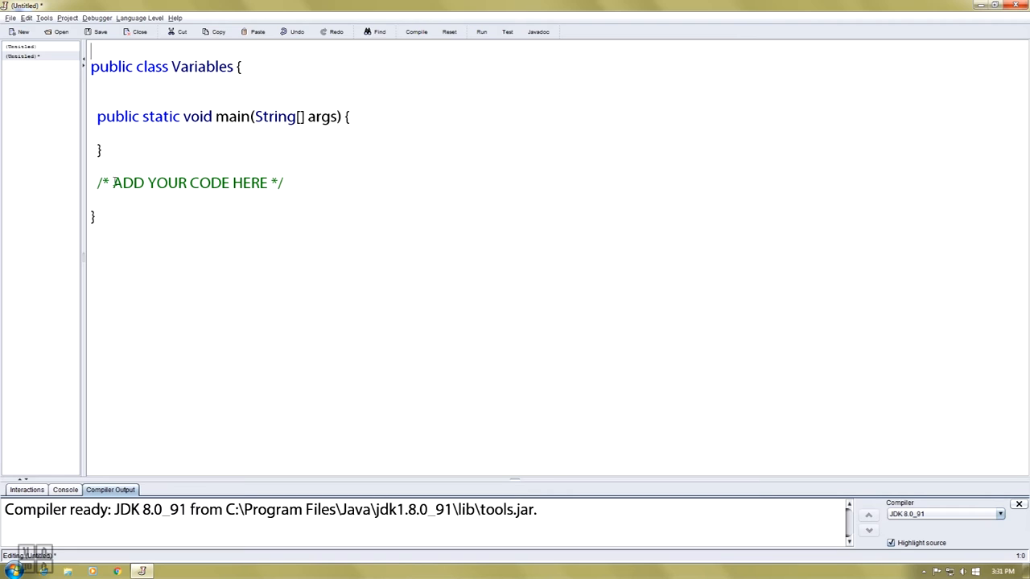
Step: Select the ADD YOUR CODE HERE placeholder comment and overwrite it with scratch text
left_click(103, 183)
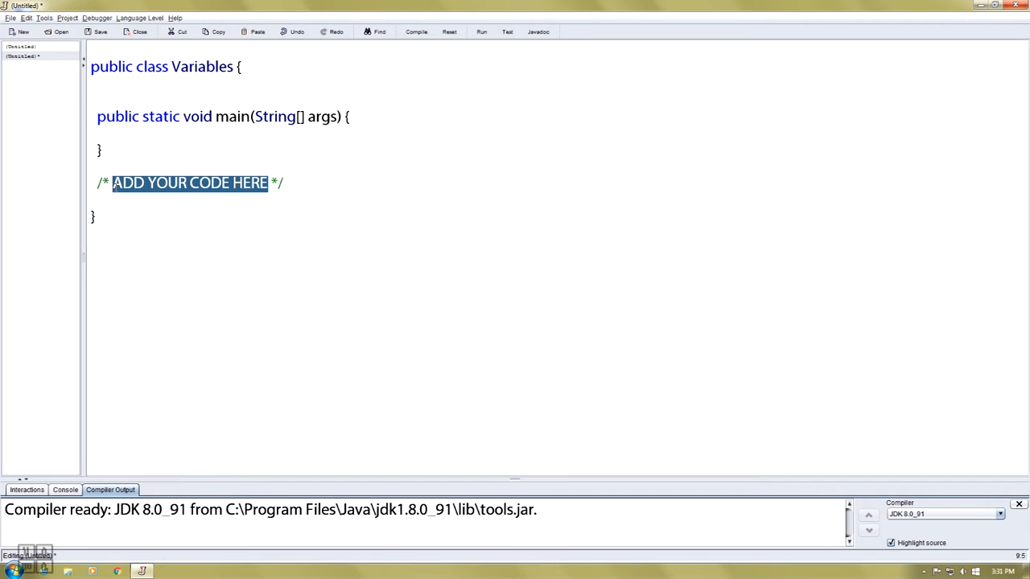
type("n bvnzcbvg")
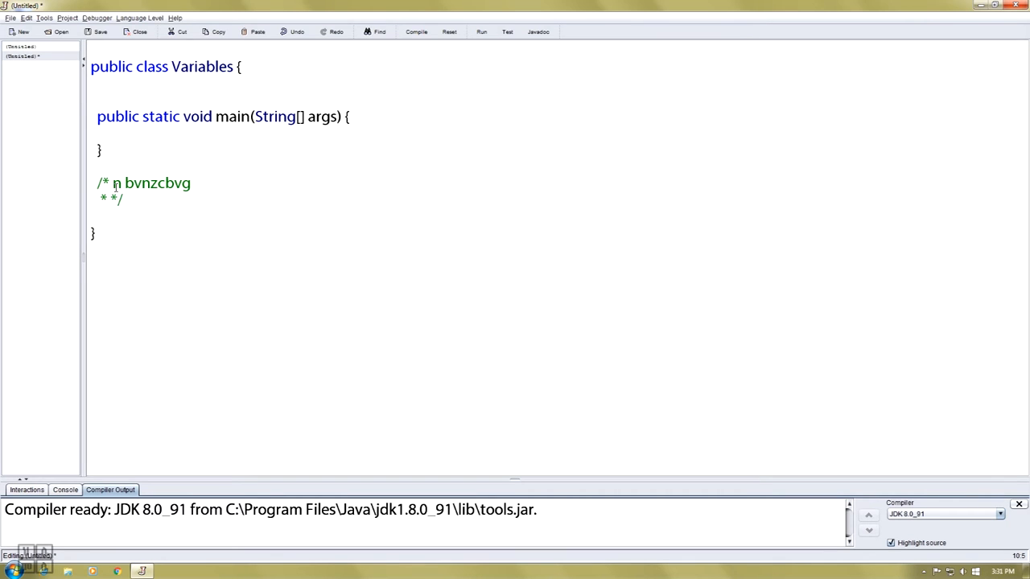
type("dgjkdhgdgk")
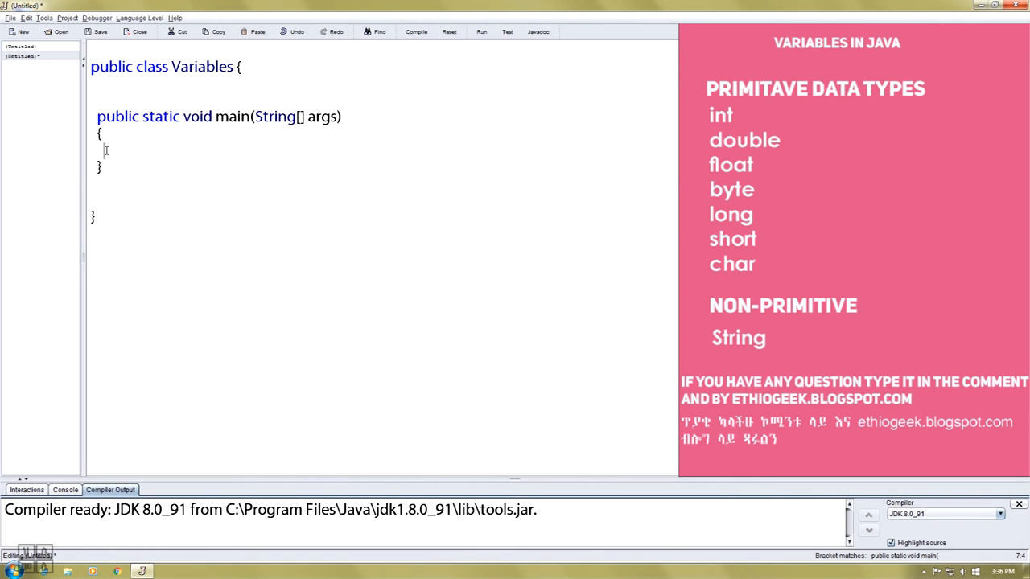
Step: Write int First = 3; in main, recapitalizing the name and removing a stray 9
type("int")
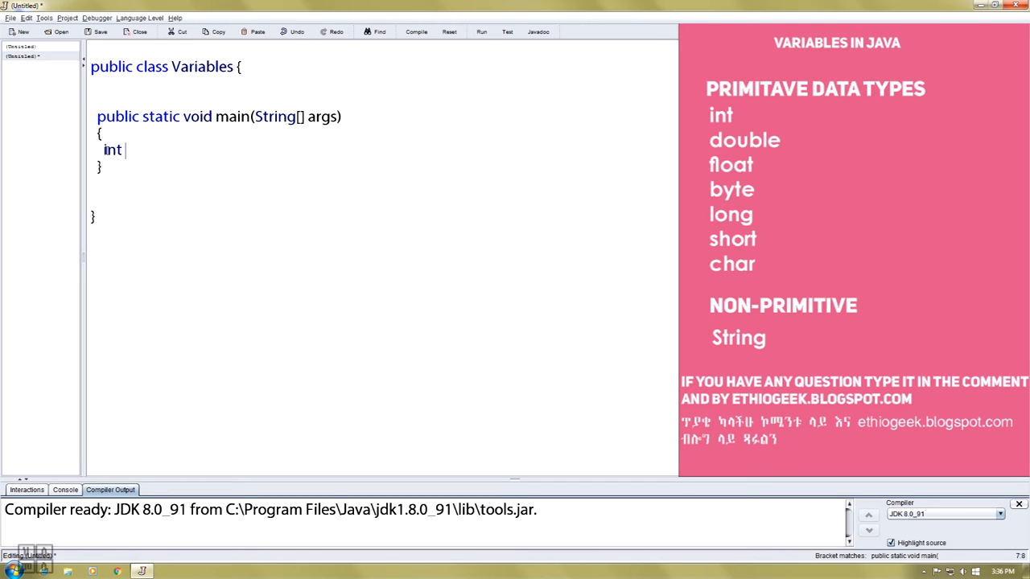
type("first")
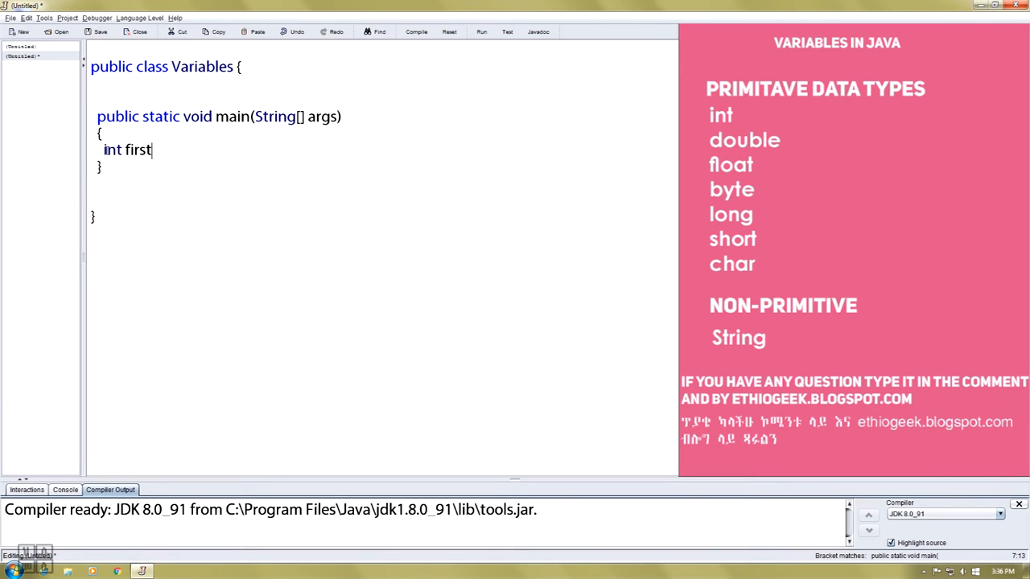
key("BackSpace")
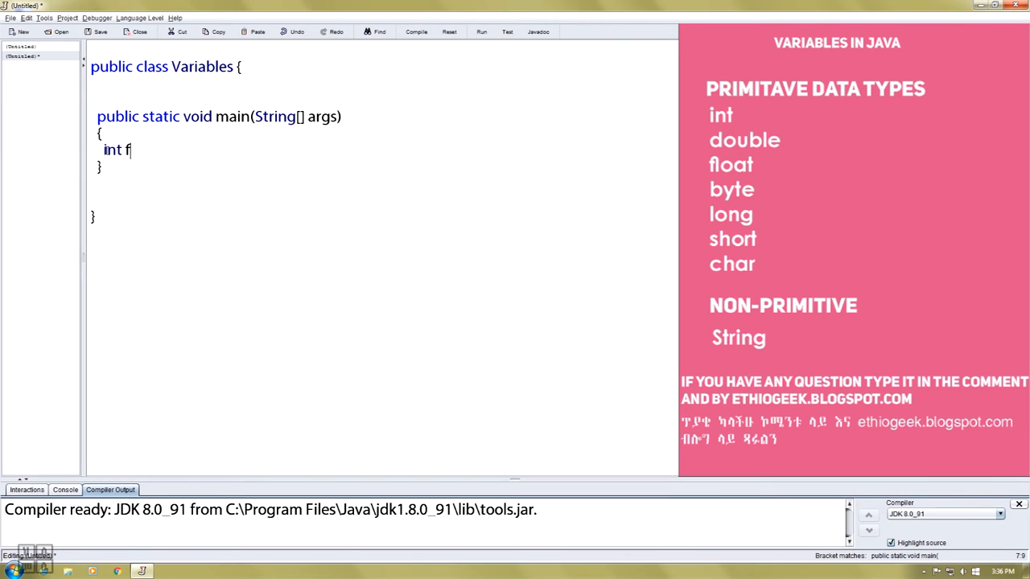
type("irst")
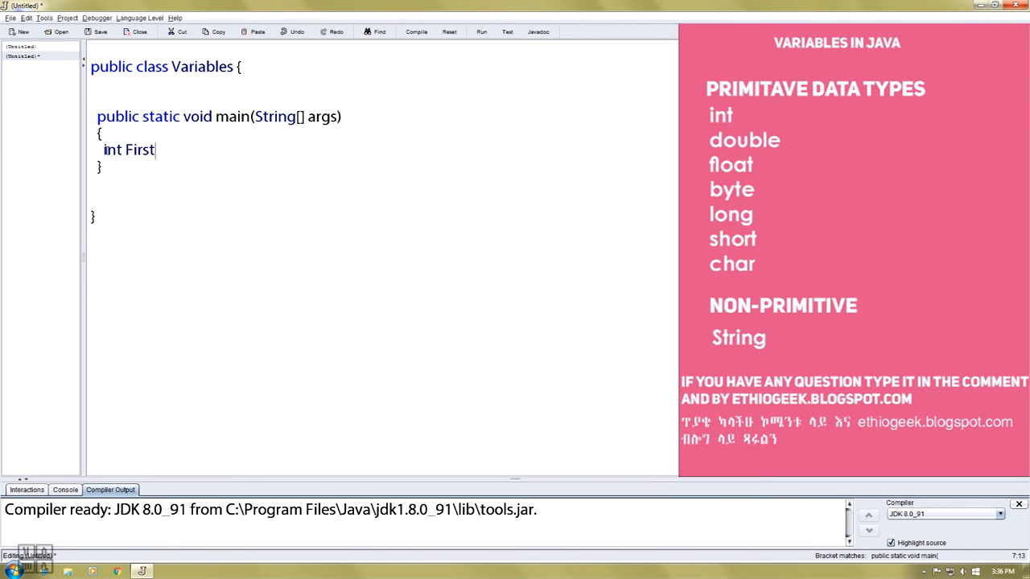
type("9")
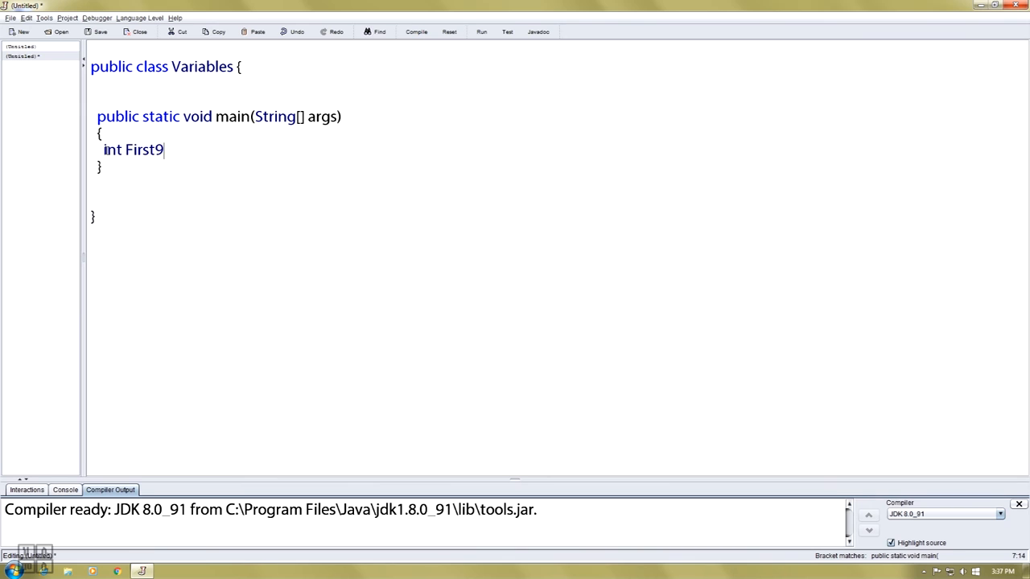
key("BackSpace")
type(" =")
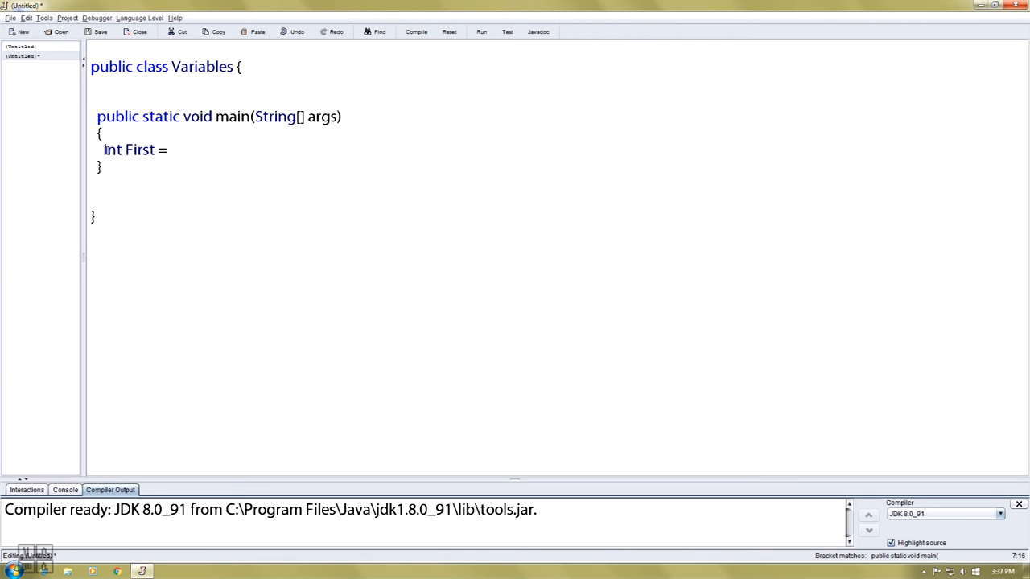
type("3;")
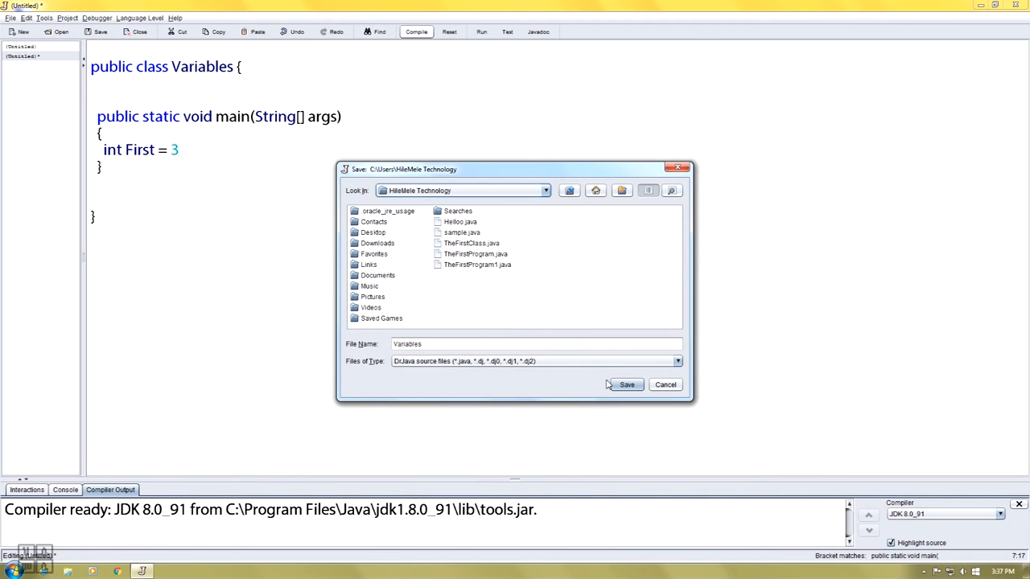
Step: Save as Variables.java, add the missing semicolon, then run the class and return to editing below First
left_click(628, 385)
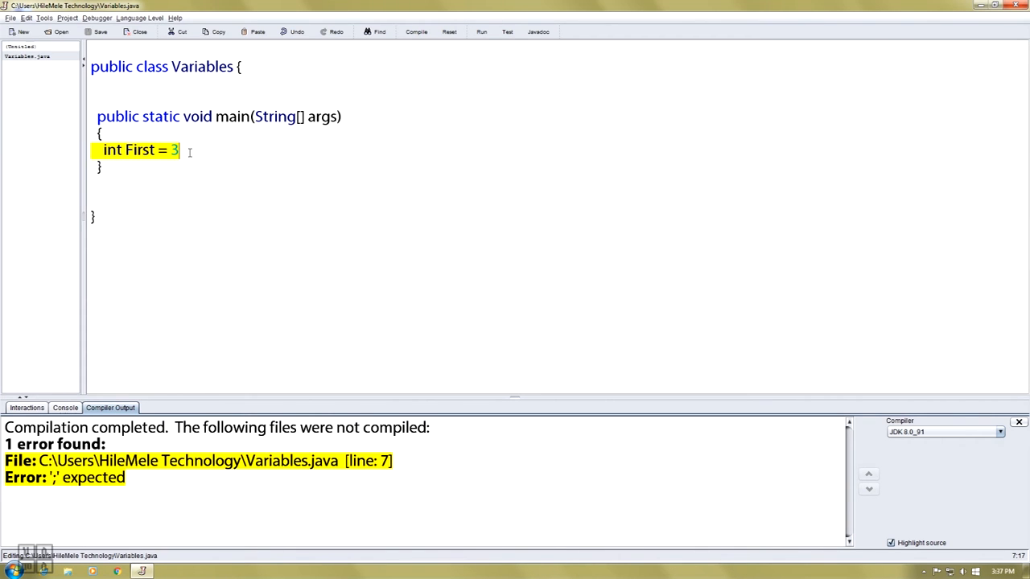
type(";")
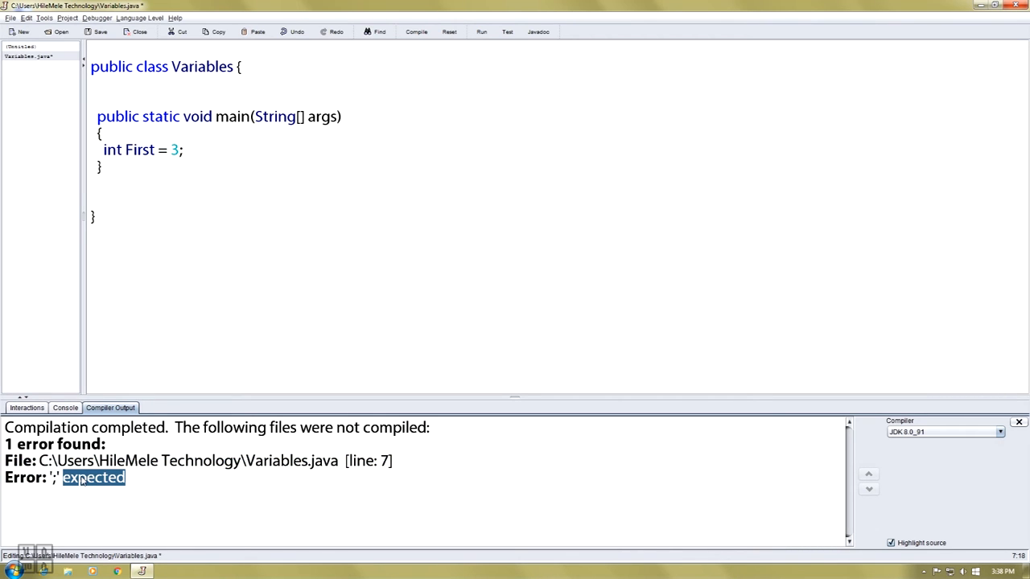
mouse_move(148, 405)
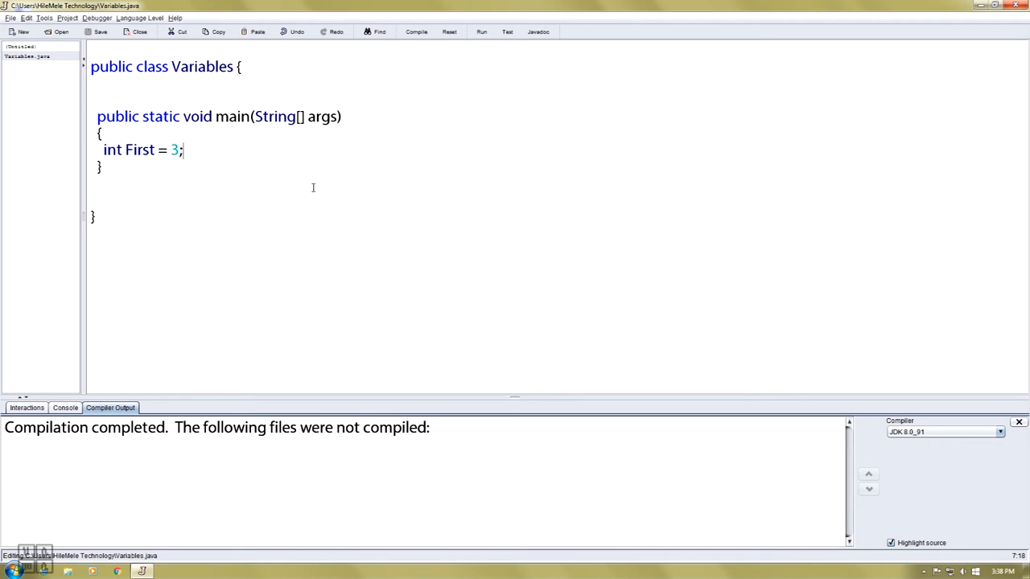
left_click(481, 32)
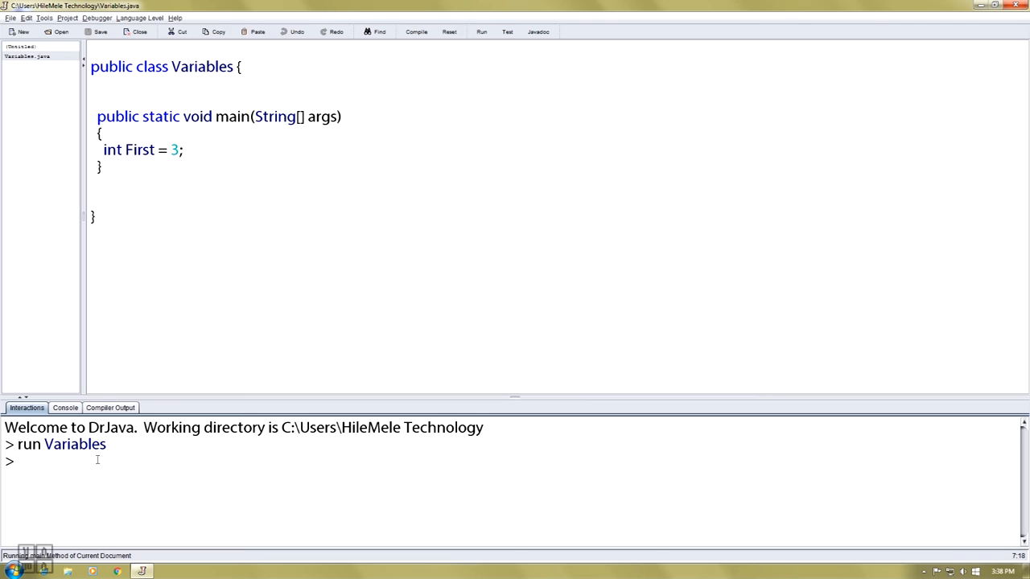
double_click(74, 444)
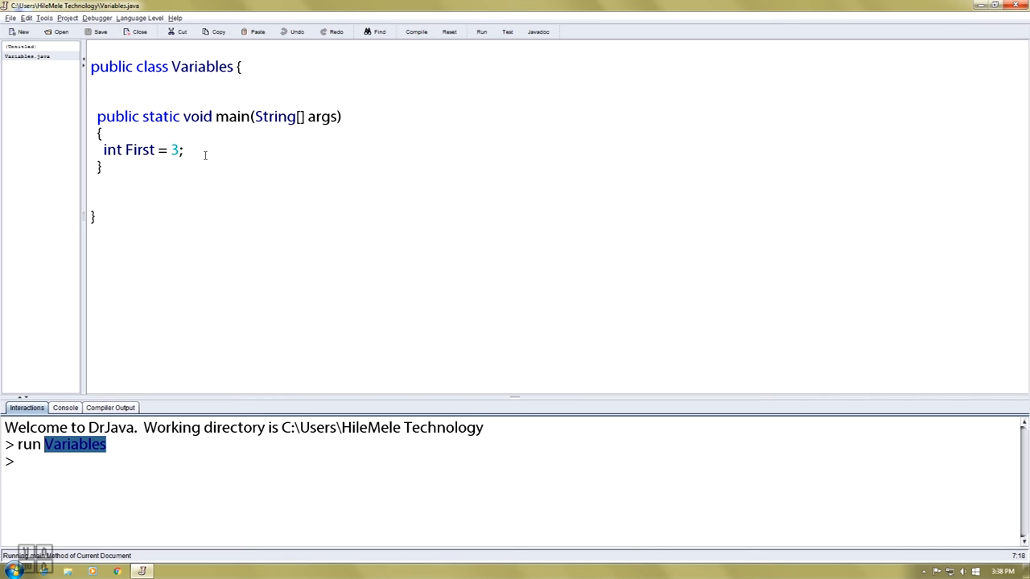
left_click(184, 150)
type("int")
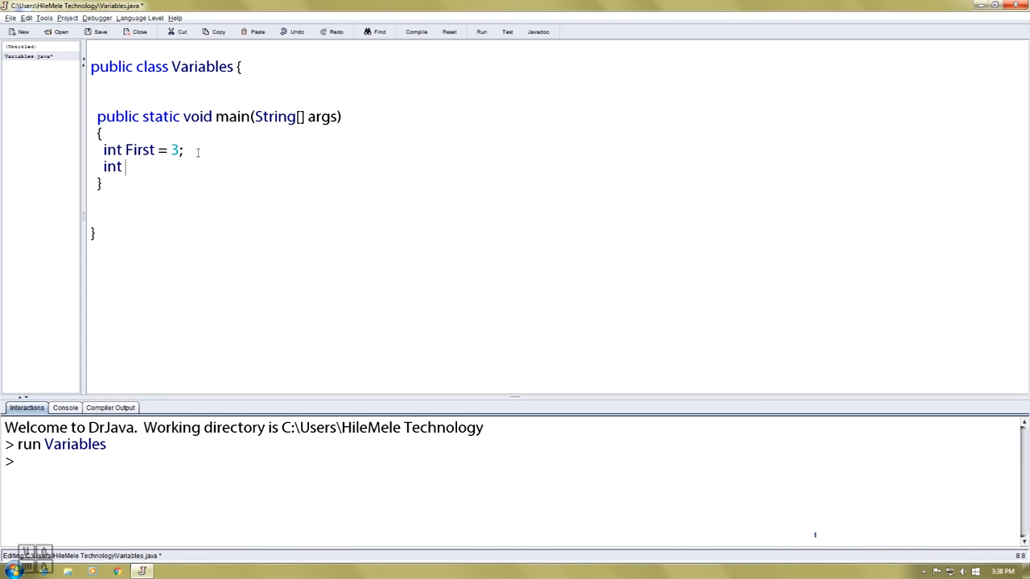
Step: Declare int Second = 5; on the next line
type("Second")
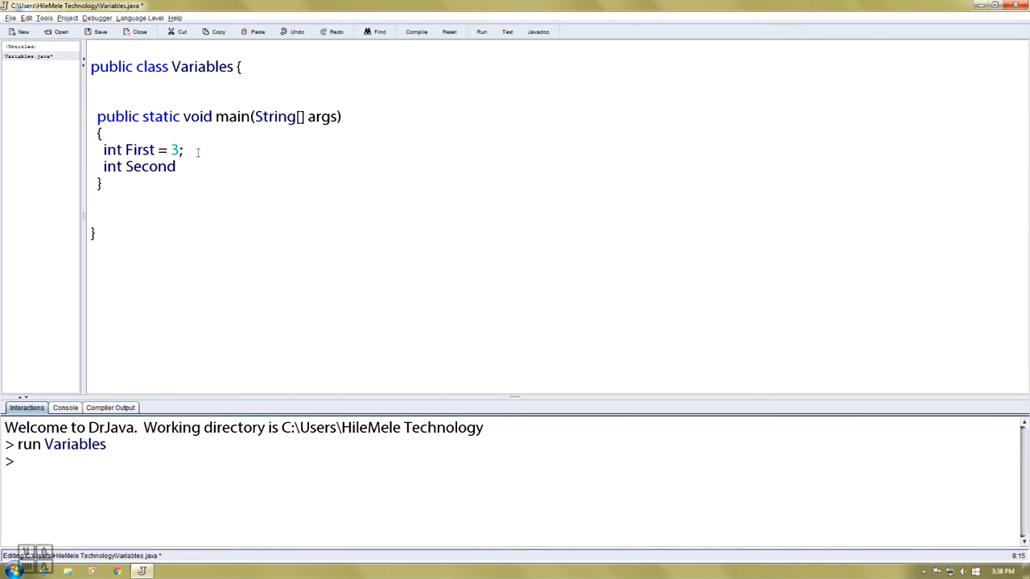
type("=")
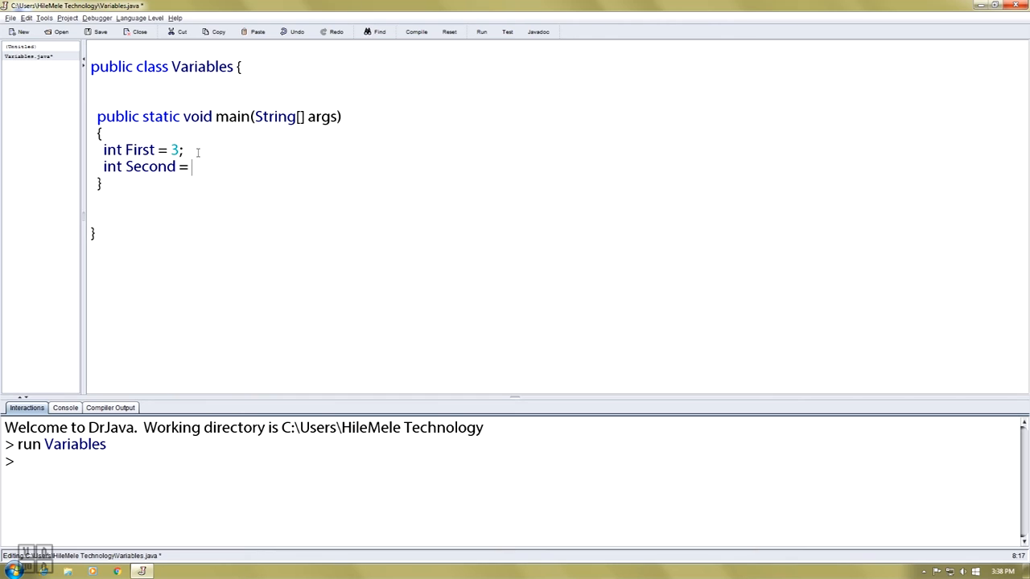
type("5")
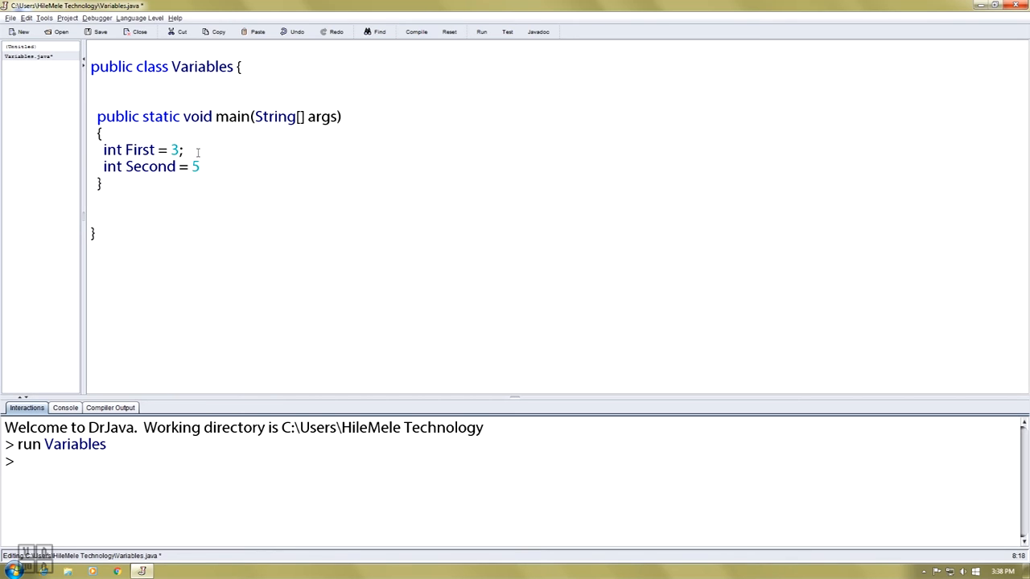
type(";")
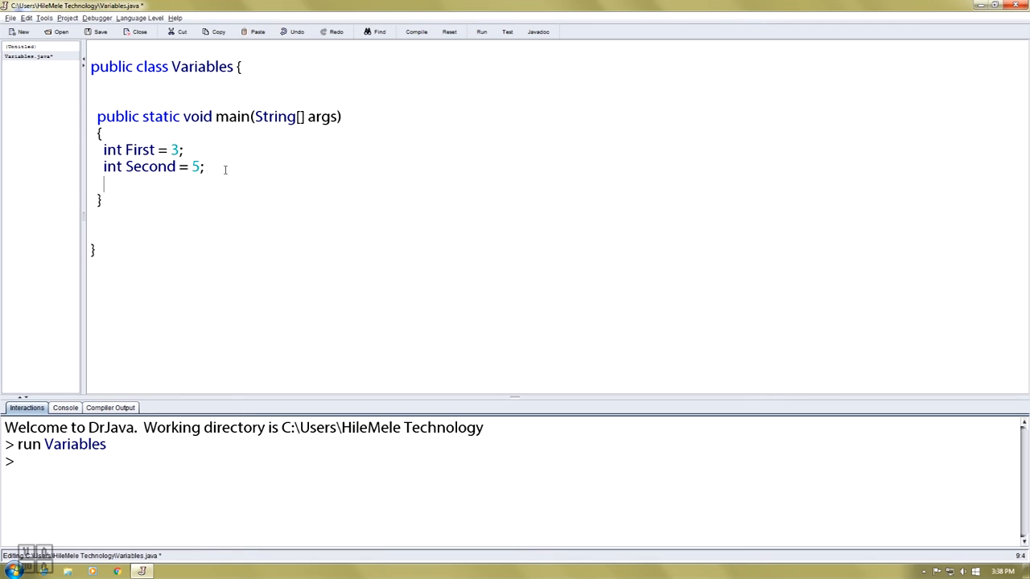
Step: Add Sysyem.out.println(First + Second); and compile, hitting the misspelled System error
type("Sysyem.o")
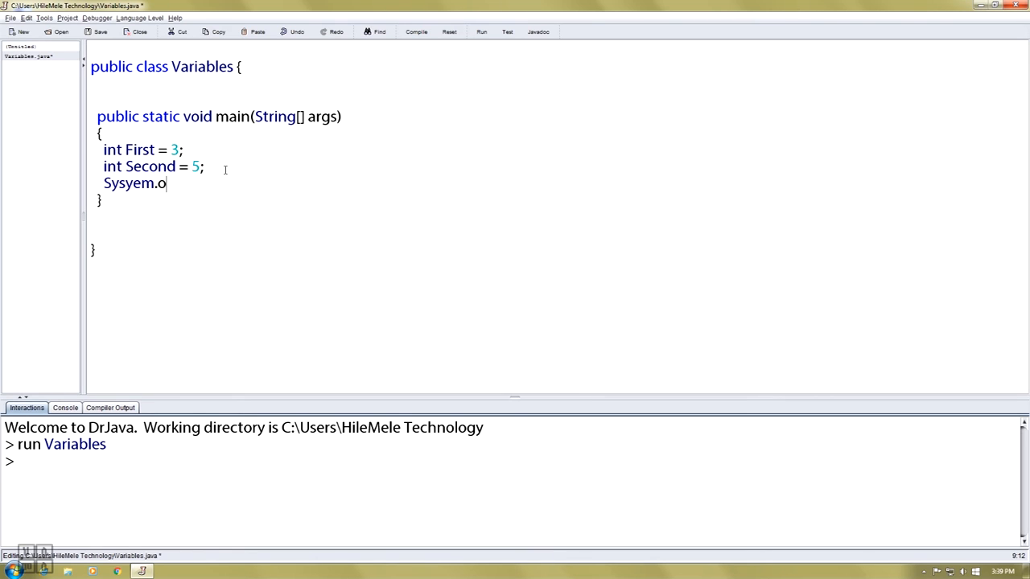
type("ut.prin")
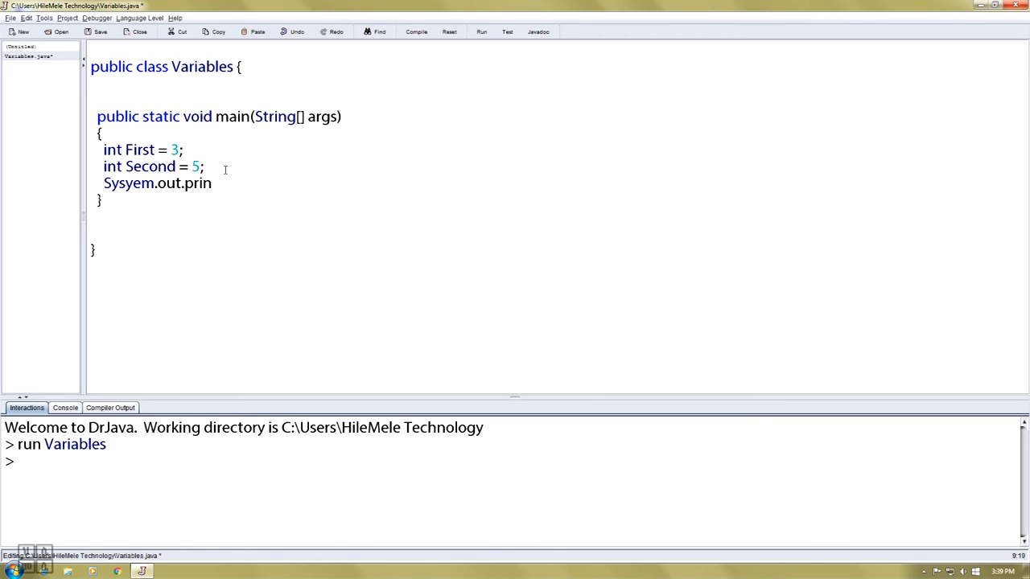
type("tln(")
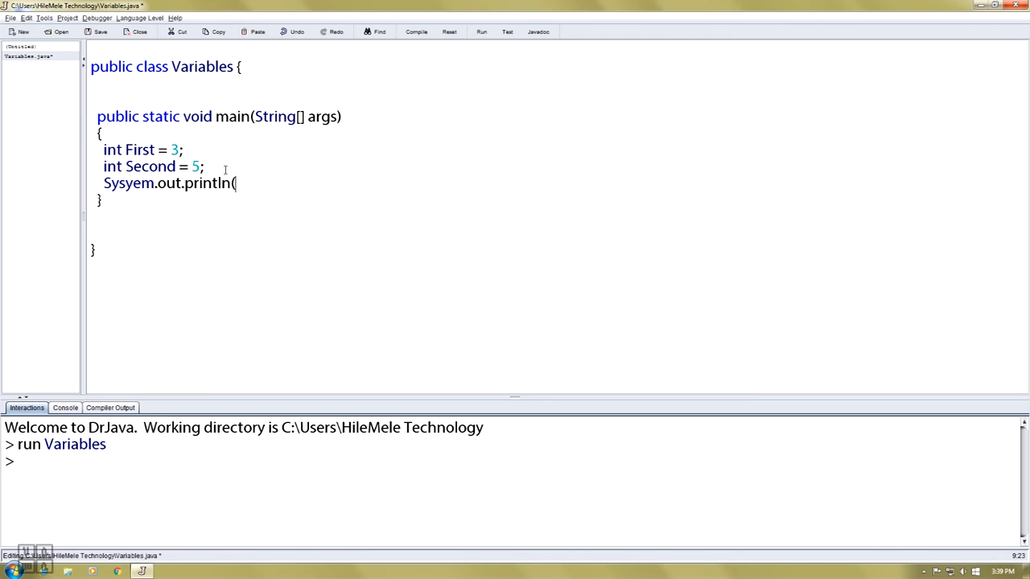
type("First + Second);")
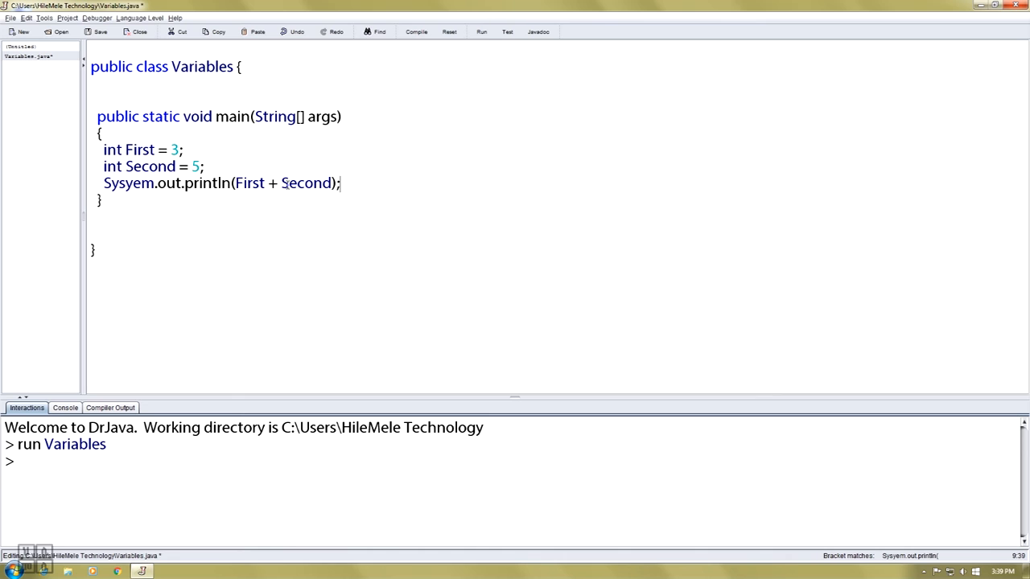
left_click(415, 32)
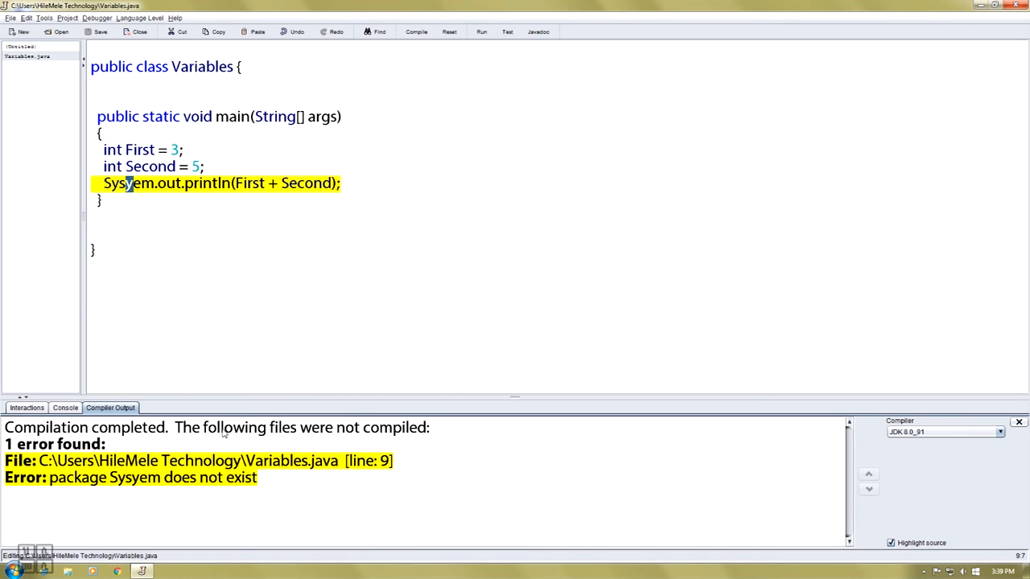
mouse_move(194, 203)
type("t")
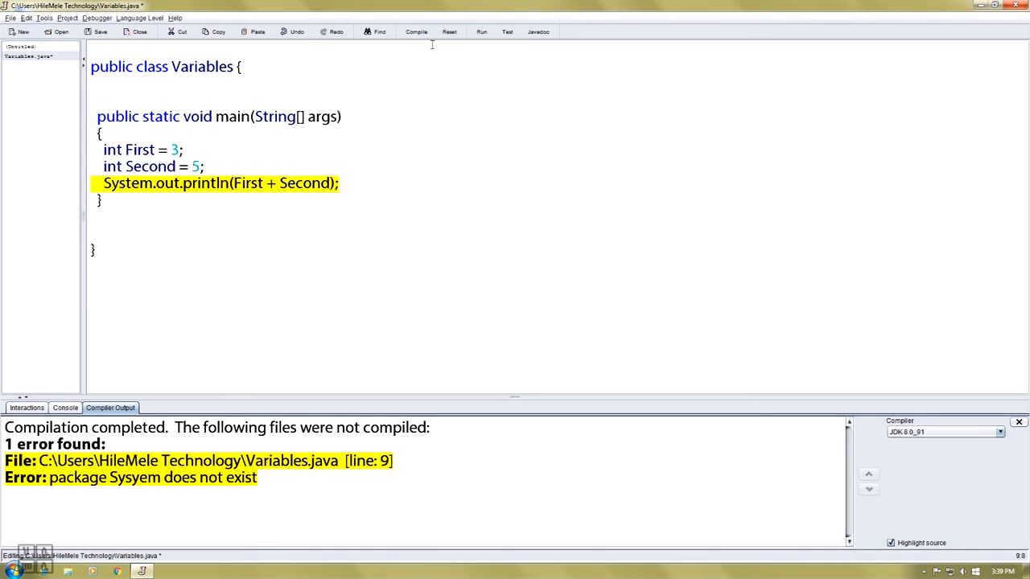
Step: Recompile with System corrected and run the class to print 8
left_click(415, 32)
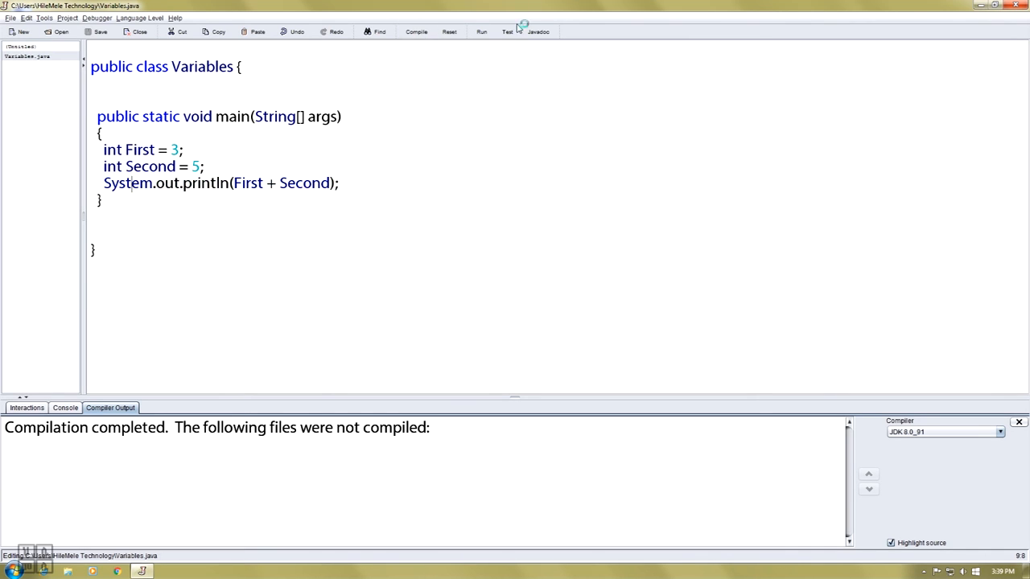
left_click(481, 32)
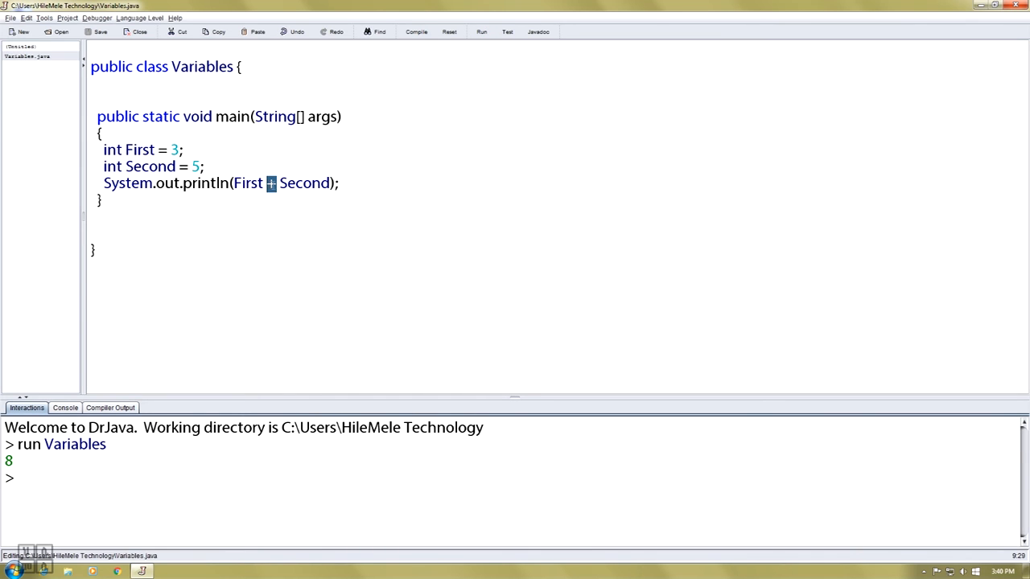
Step: Drop + Second from the print and declare String word = "result"; above it
key("Backspace")
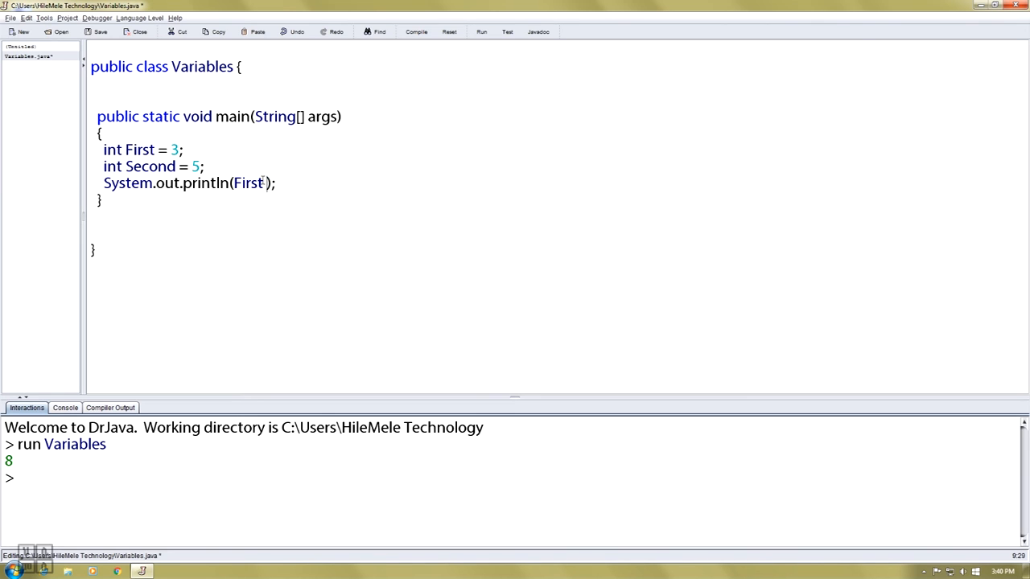
key("Return")
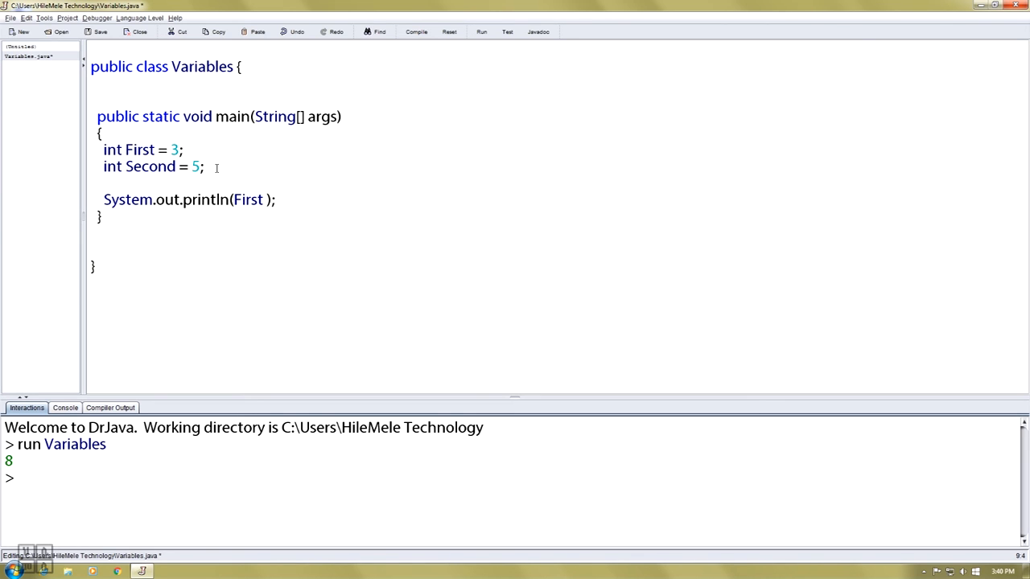
type("String")
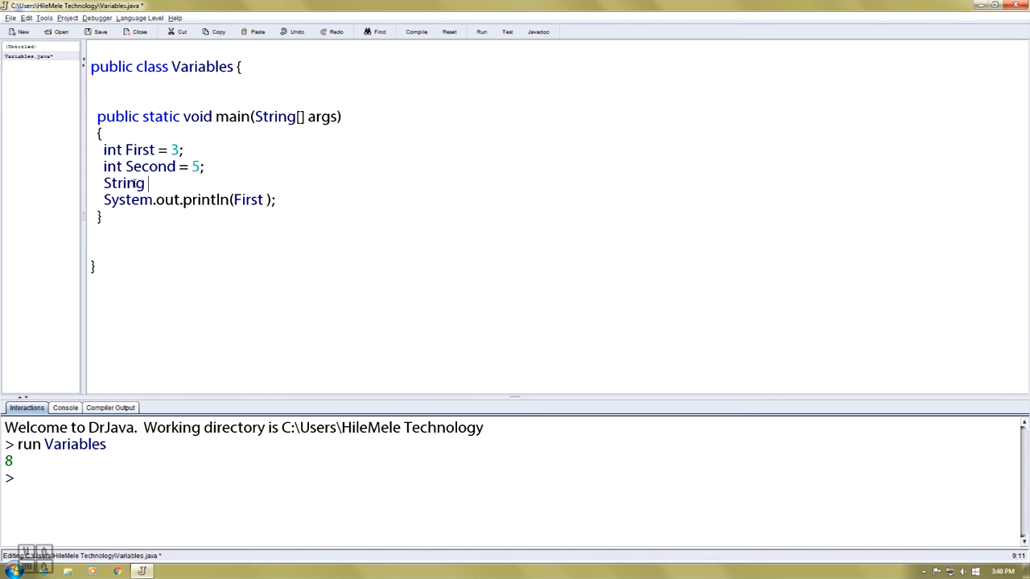
type("word =")
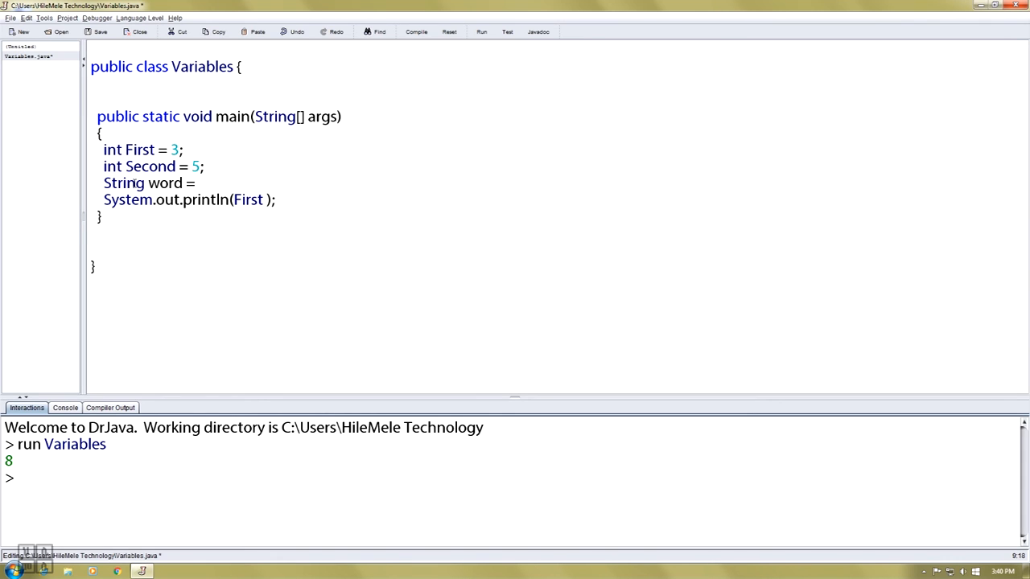
type("\"\"")
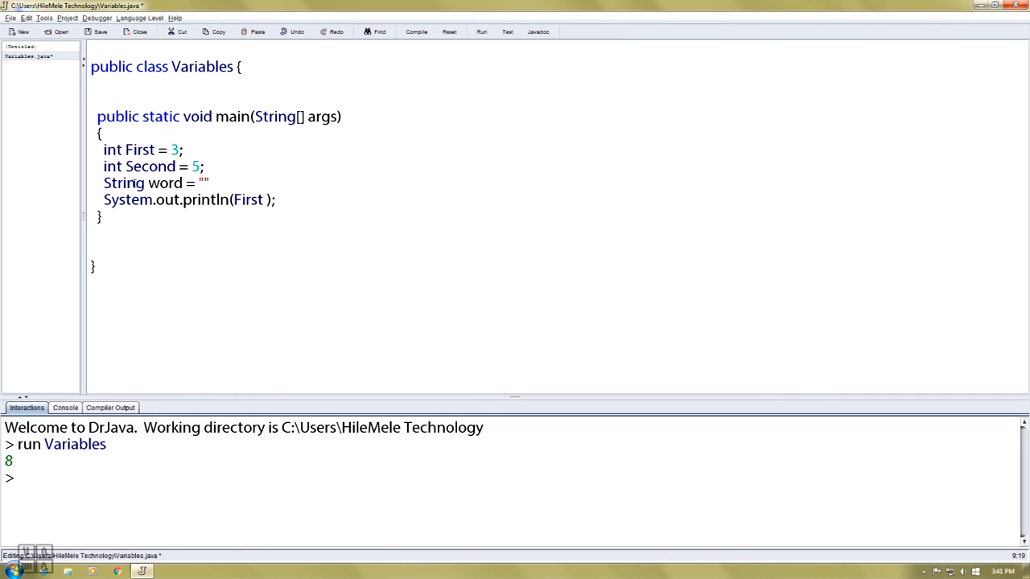
type("resu;t")
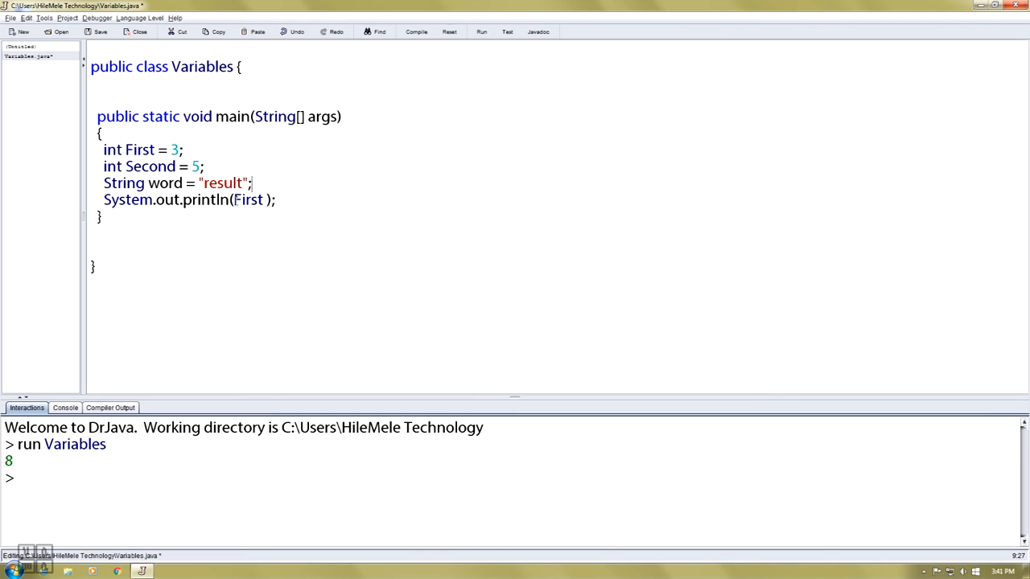
double_click(248, 199)
type("word +")
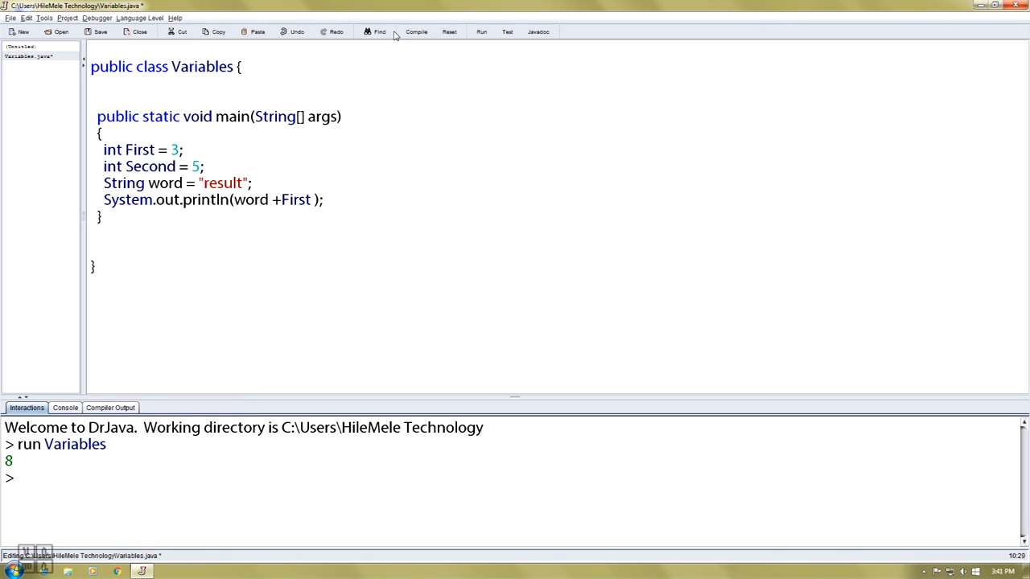
Step: Compile and run, then extend the print to word + First + Second and run again, getting result 35
left_click(415, 32)
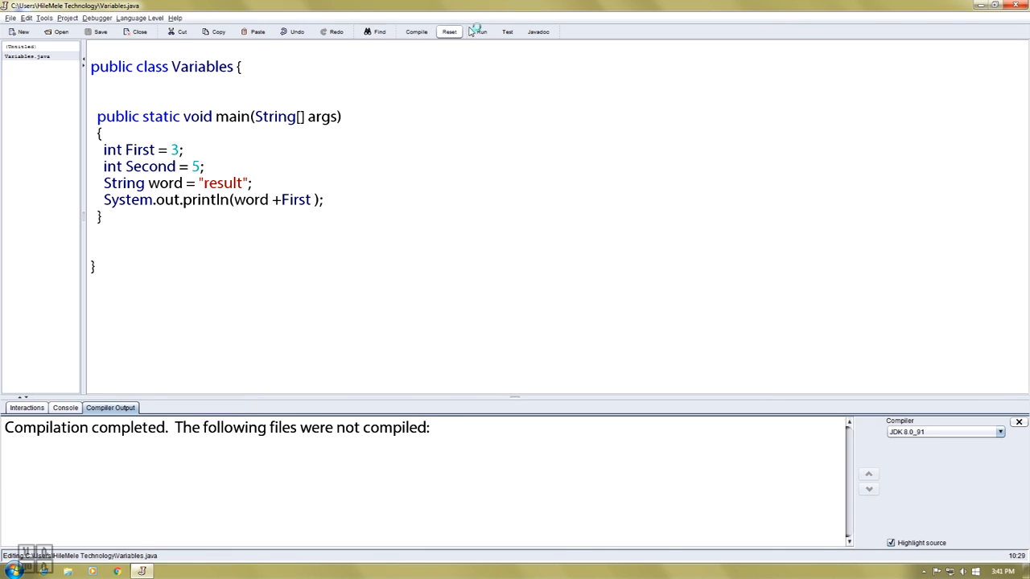
left_click(481, 33)
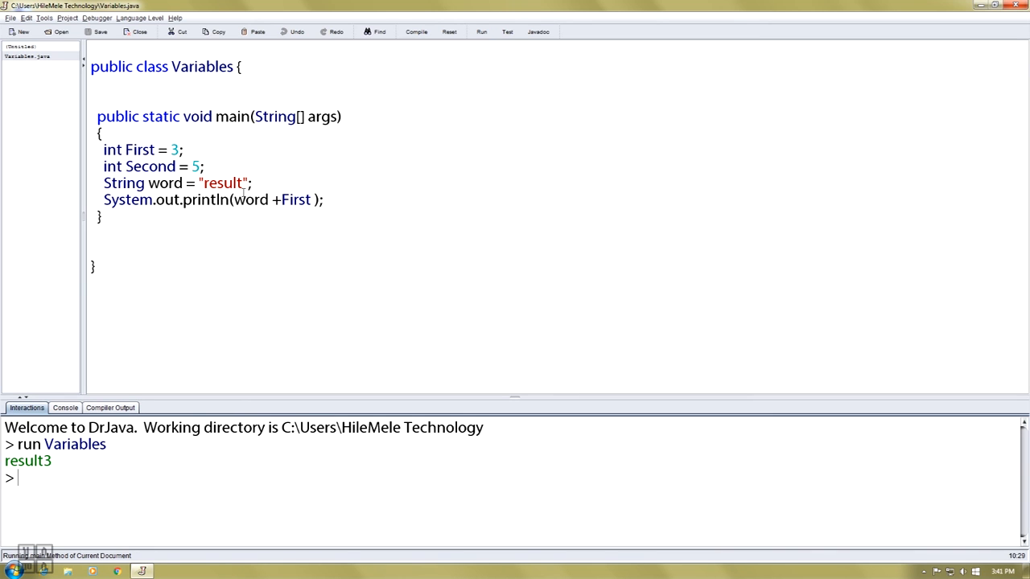
left_click(277, 200)
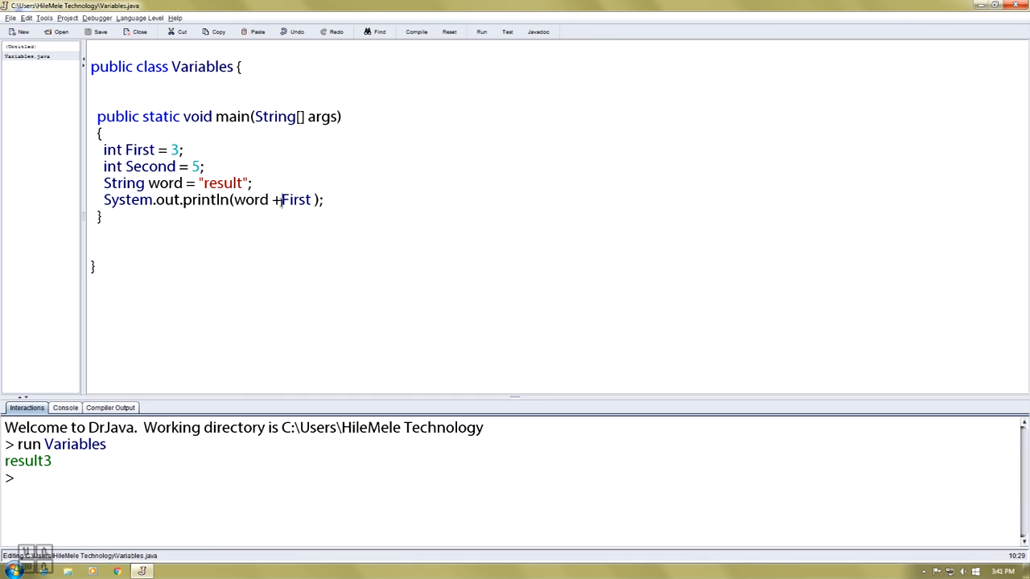
type("+ Second")
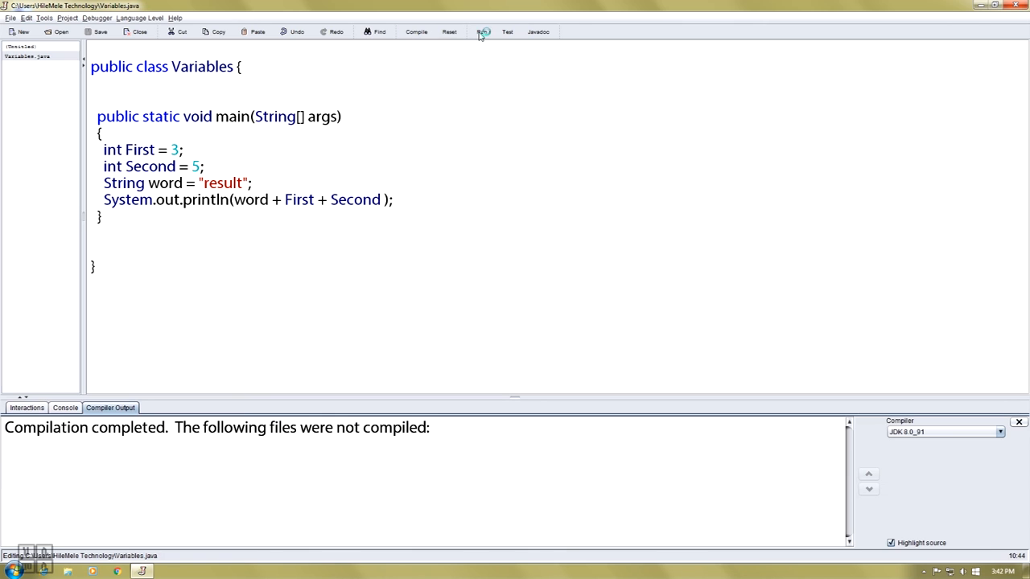
left_click(481, 33)
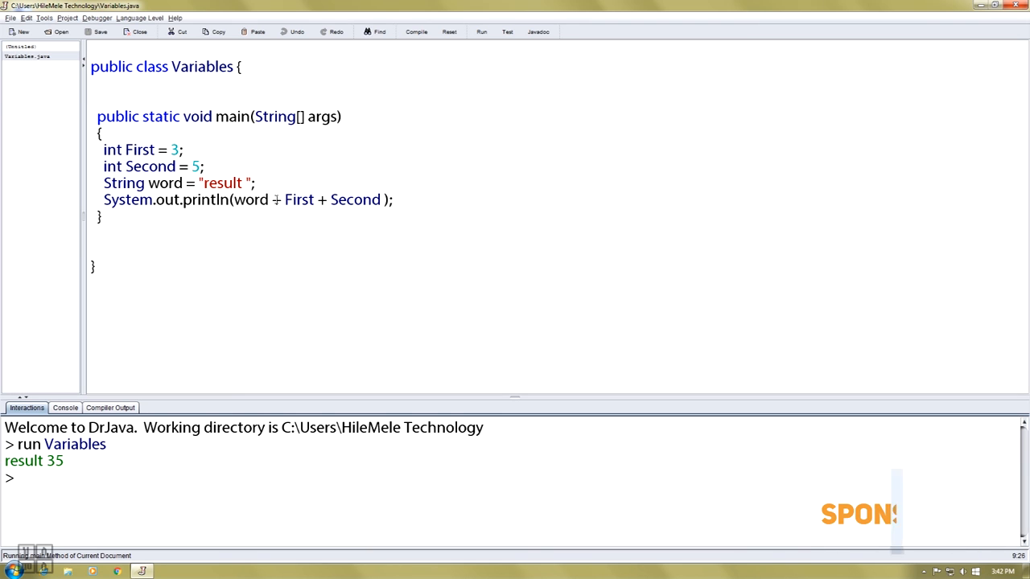
Step: Start a new line int result = below the Second declaration
double_click(251, 199)
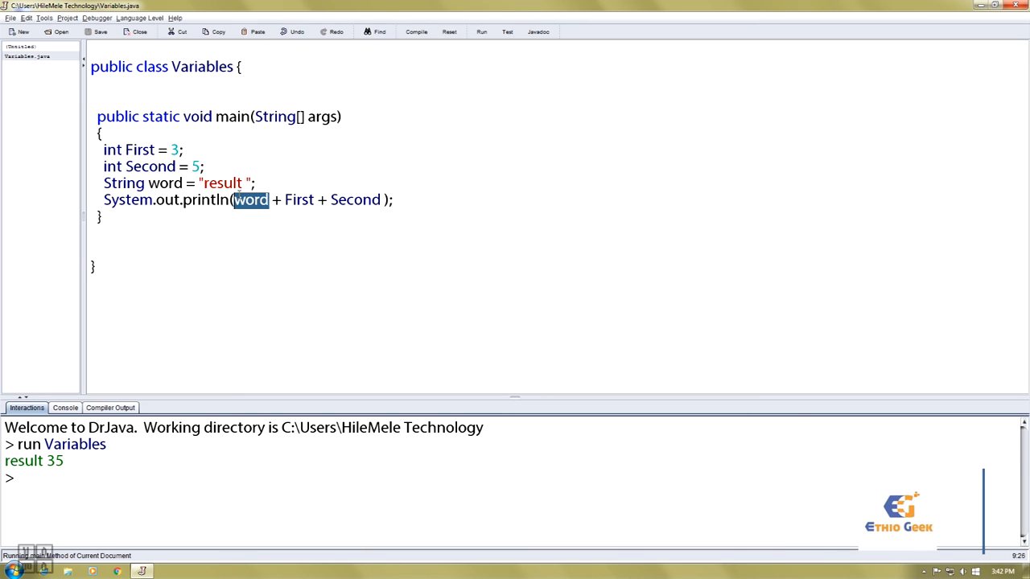
double_click(354, 199)
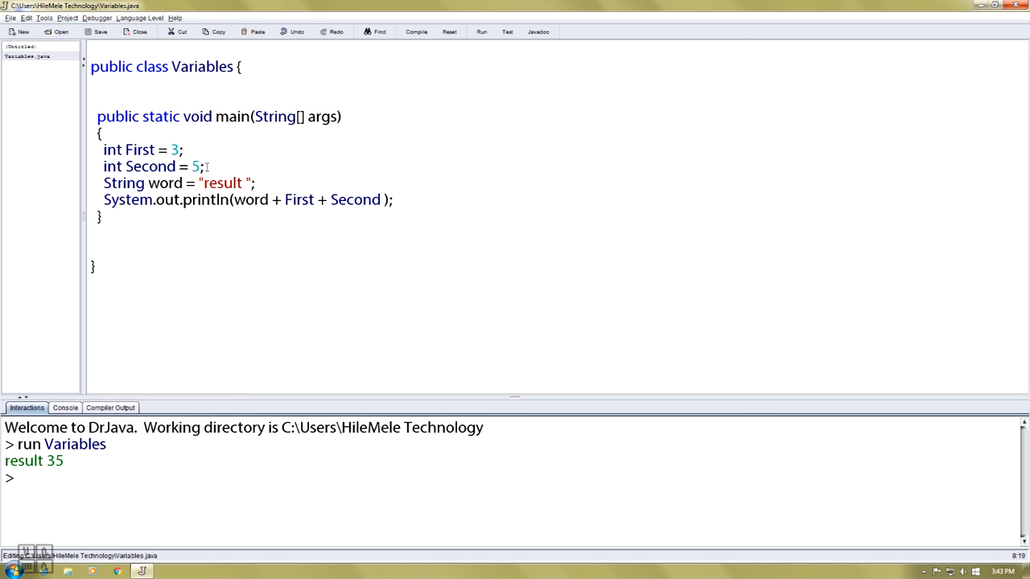
type("int result =")
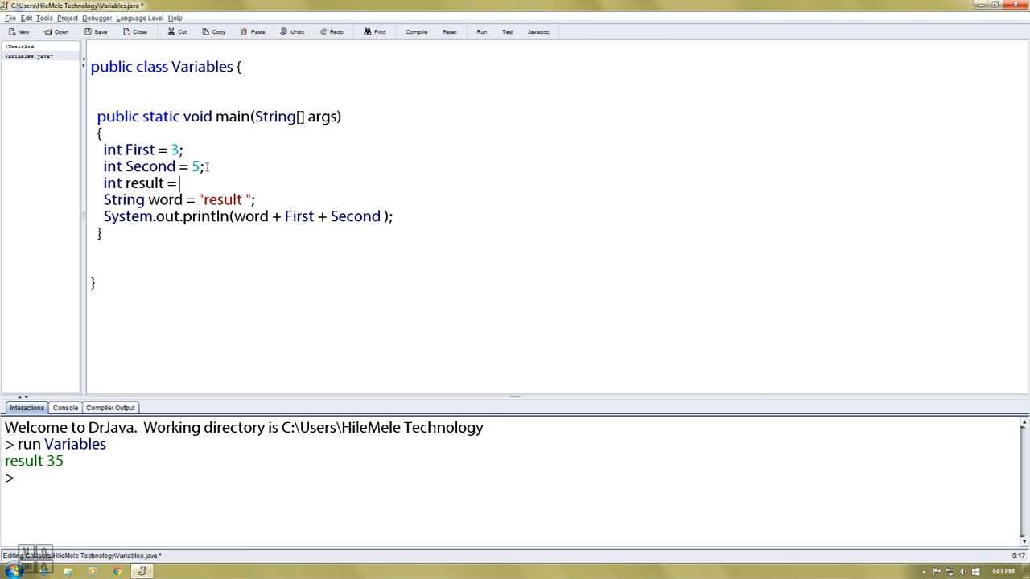
Step: Assign First + Second to int result and remove the added terms from the println call
type("First + Second")
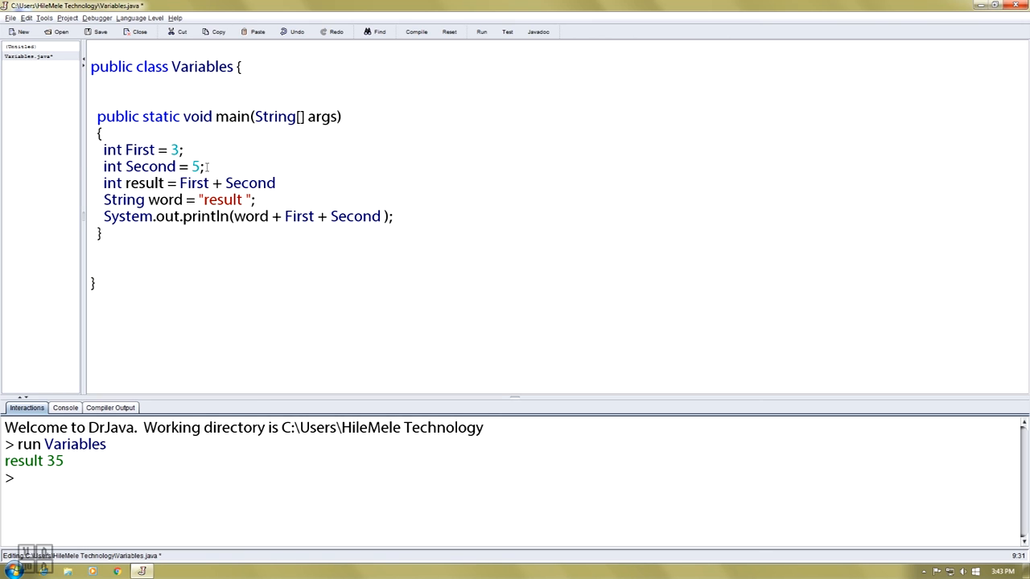
left_click_drag(309, 216, 386, 215)
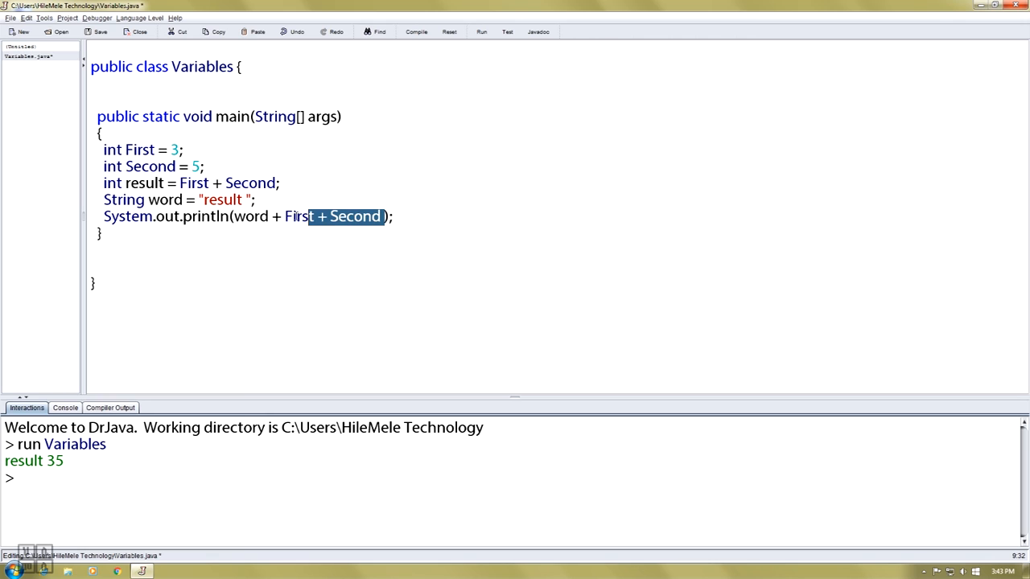
left_click_drag(309, 215, 285, 215)
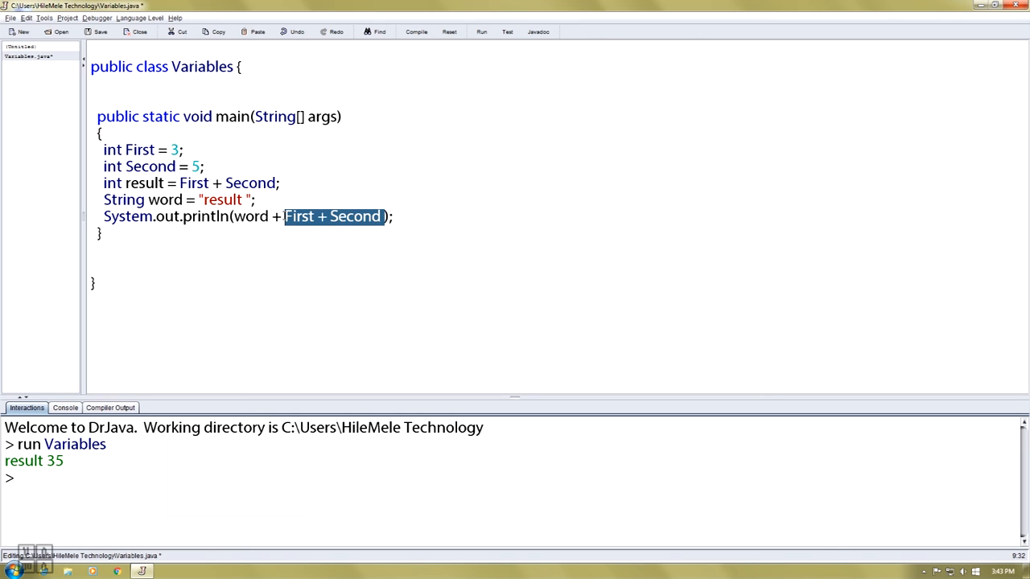
key("Delete")
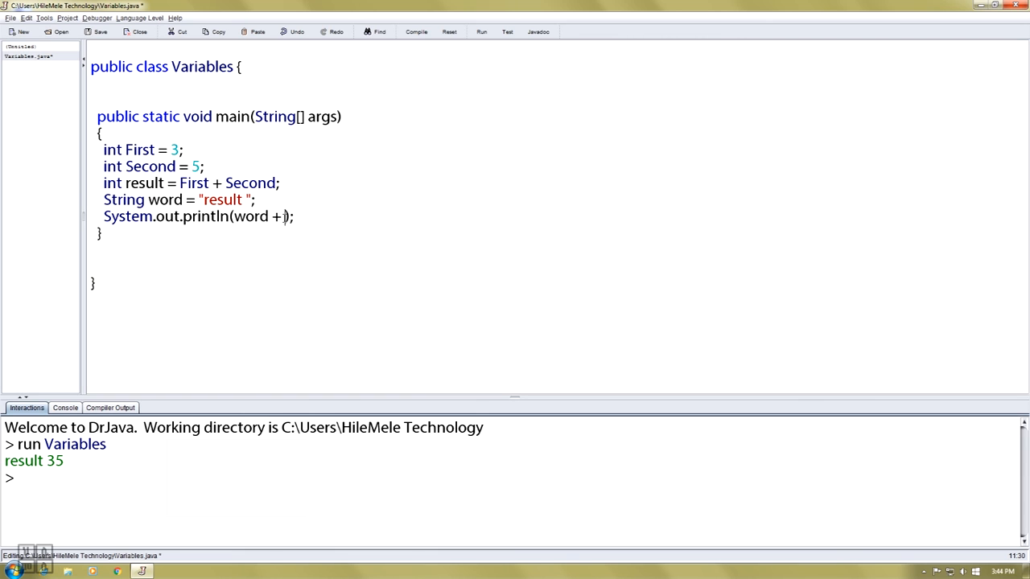
Step: Compile and run Variables so the Interactions pane shows result 8
left_click(415, 33)
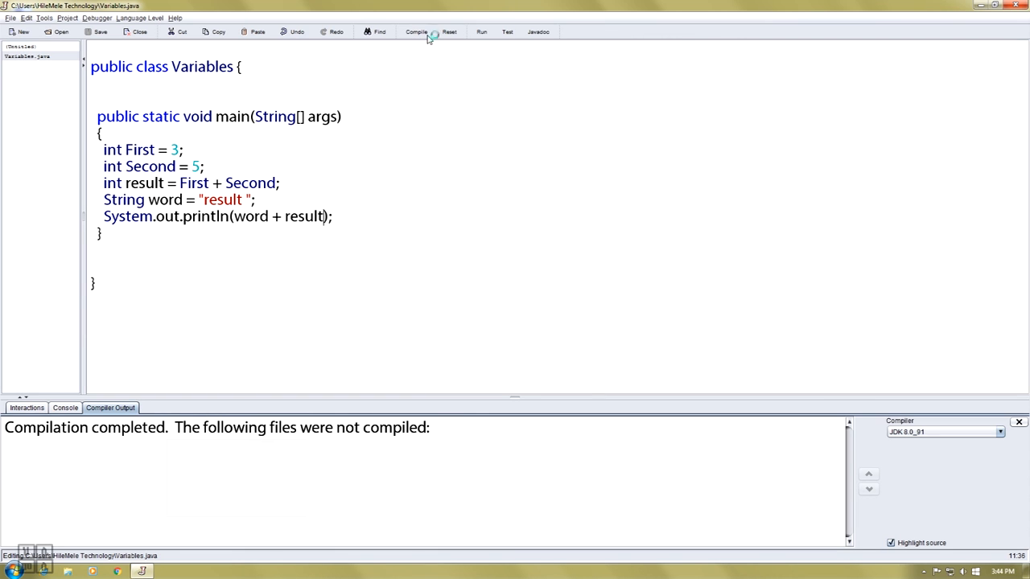
left_click(481, 32)
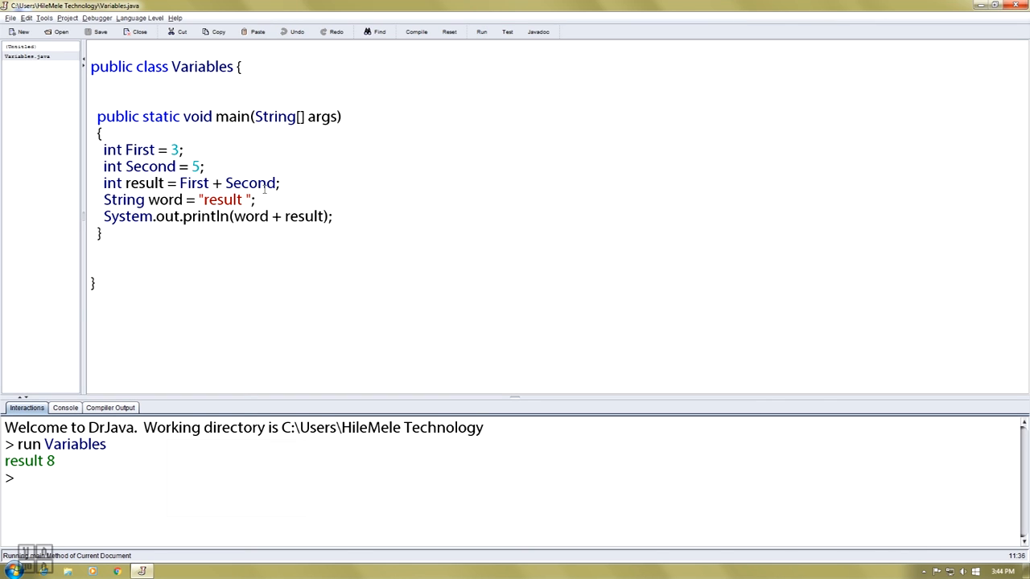
Step: Change the word label to "result = " and run to print result = 8
double_click(142, 183)
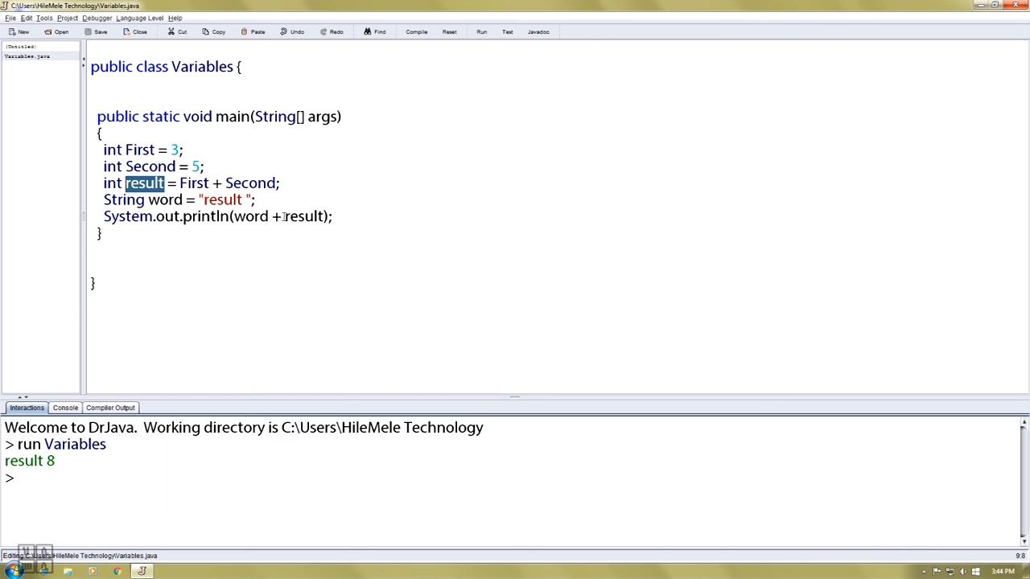
double_click(303, 215)
type("=")
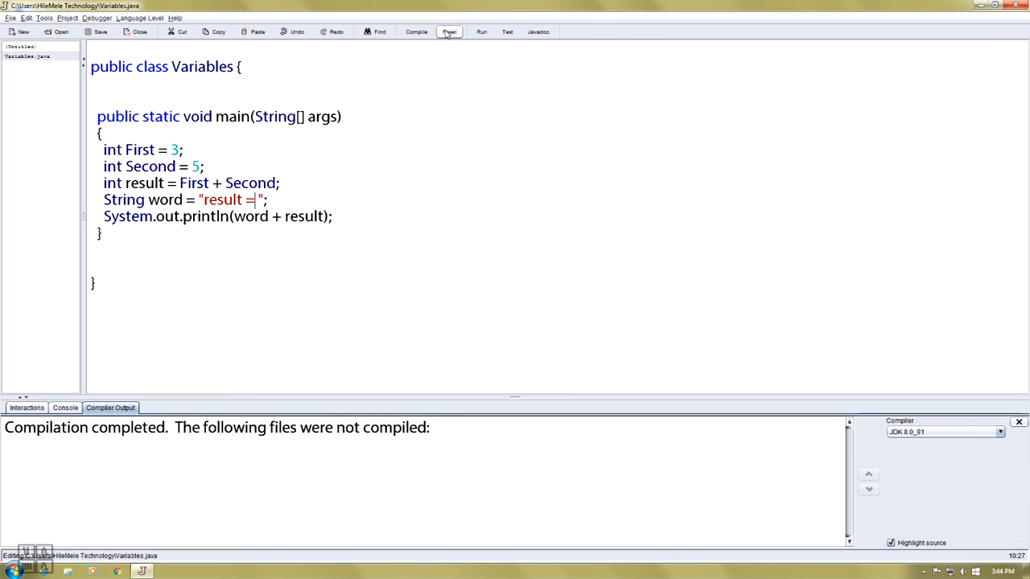
left_click(481, 32)
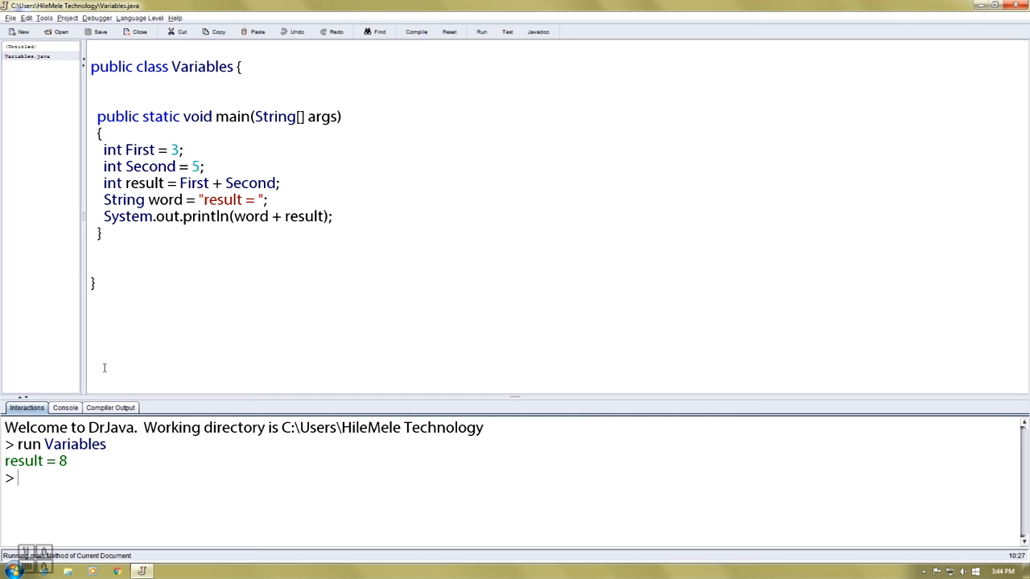
mouse_move(267, 227)
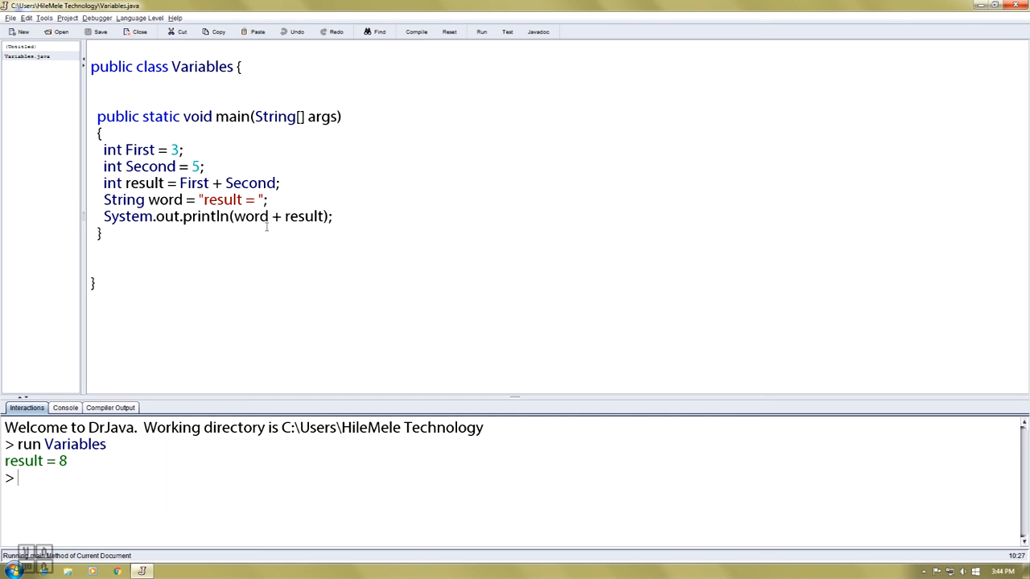